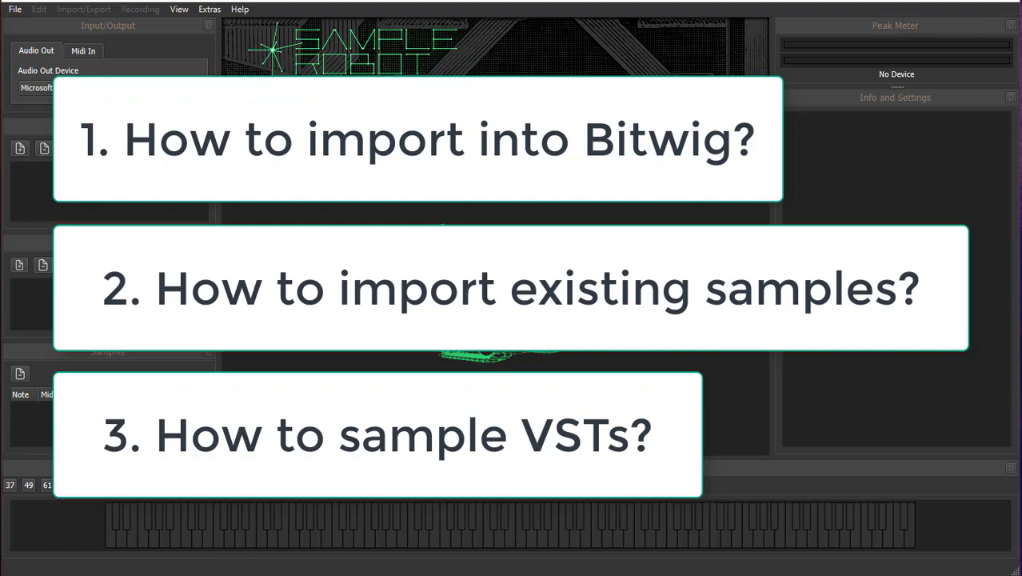
mouse_move(972, 568)
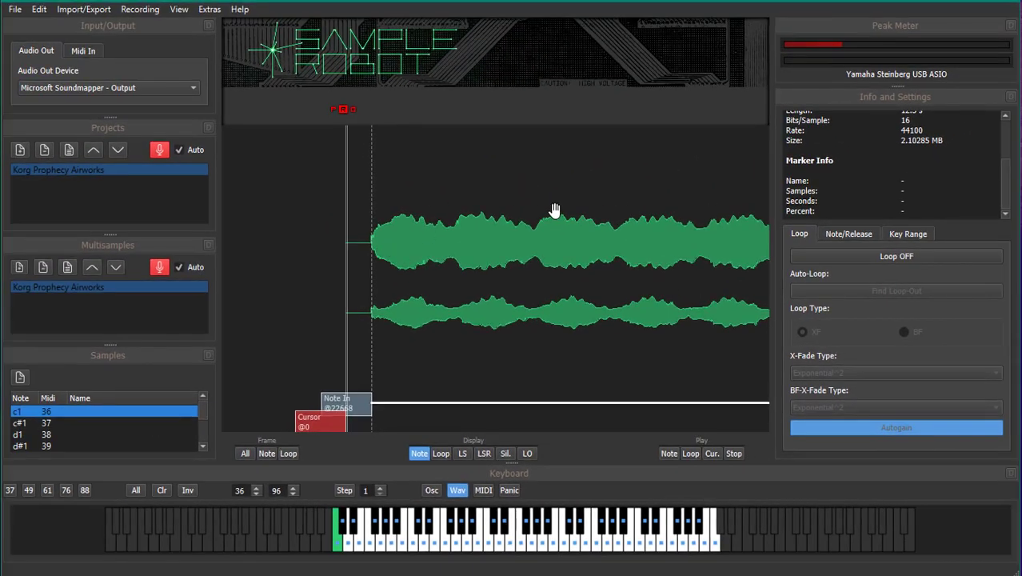
mouse_move(547, 187)
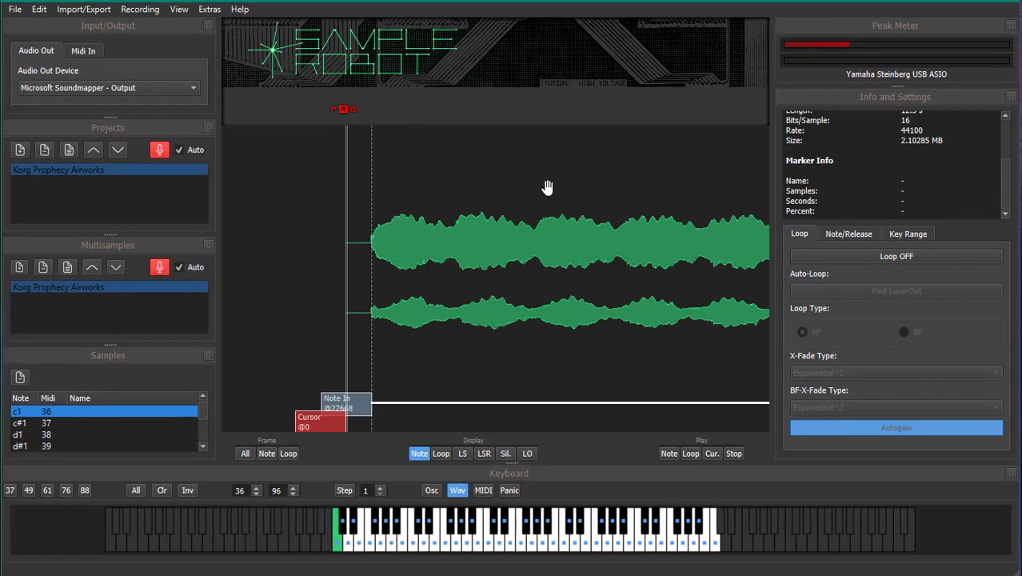
mouse_move(320, 190)
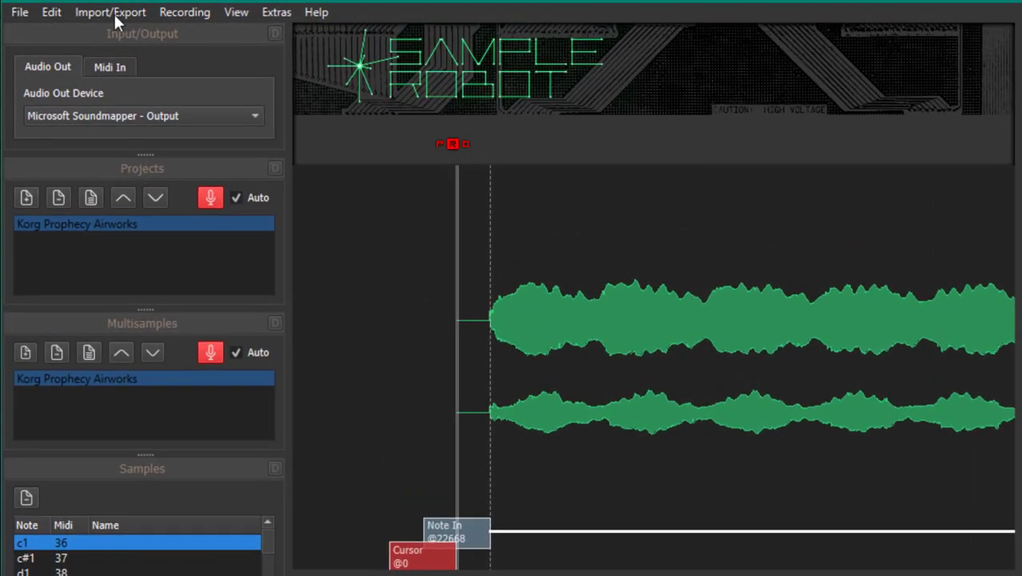
Export the Korg Prophecy Airworks project as a 44.1 kHz, 16-bit stereo SoundFont2 file and save it
click(109, 11)
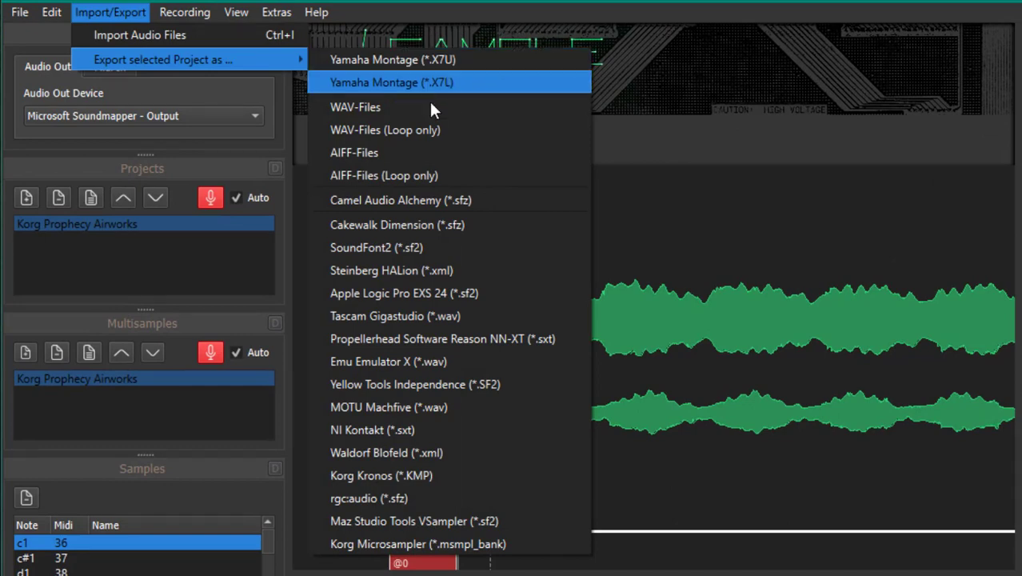
mouse_move(445, 96)
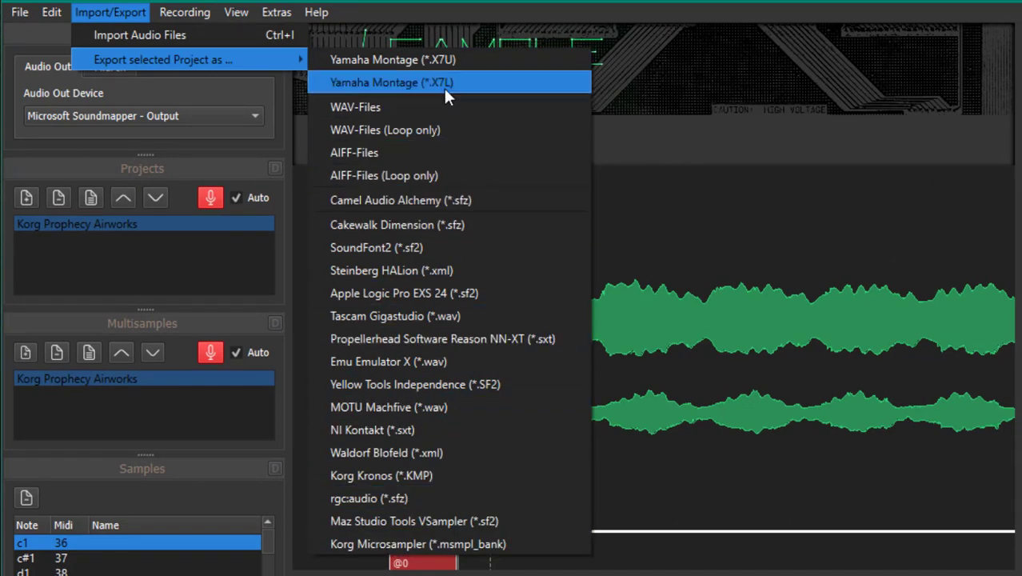
mouse_move(480, 64)
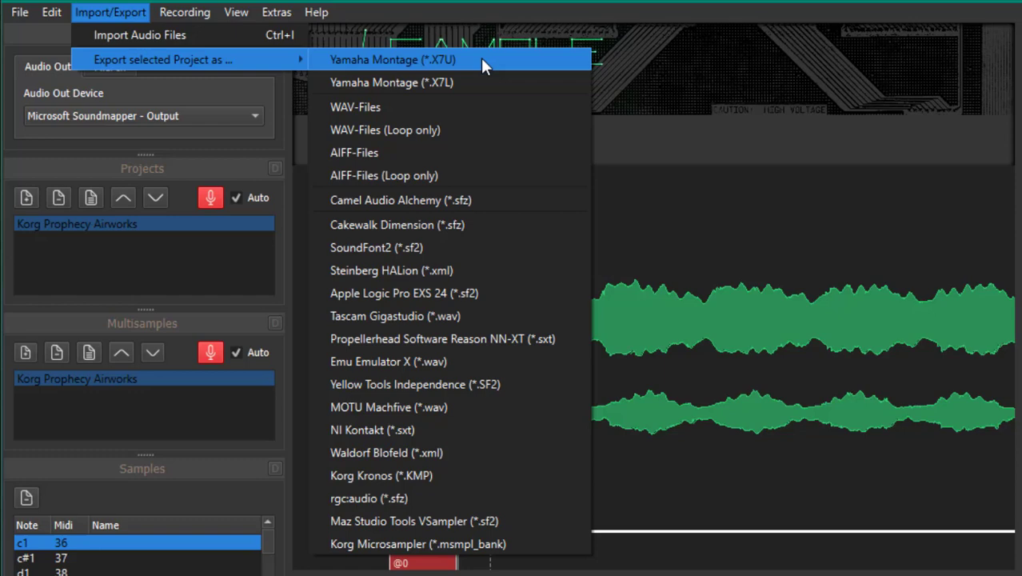
mouse_move(444, 174)
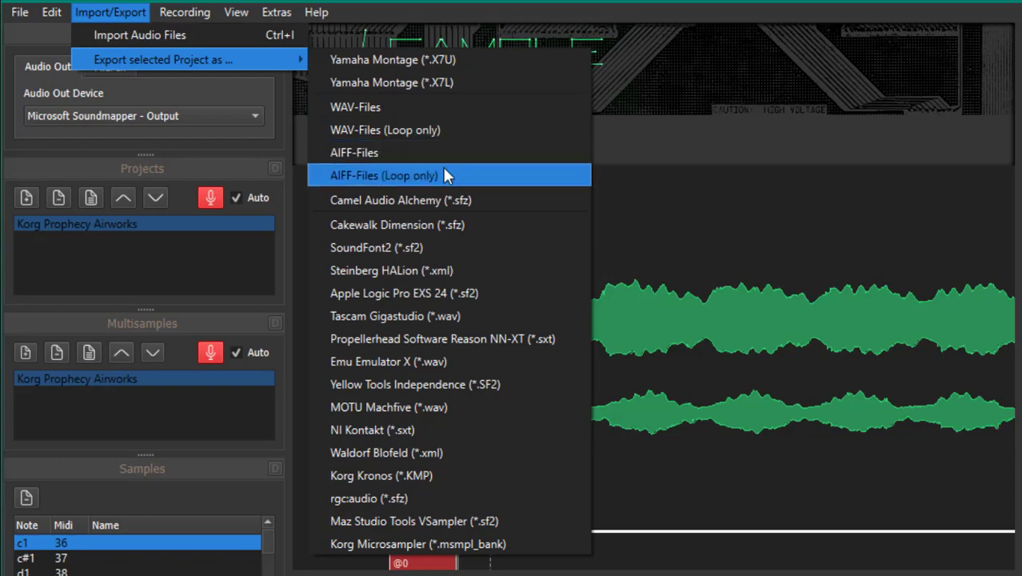
mouse_move(477, 246)
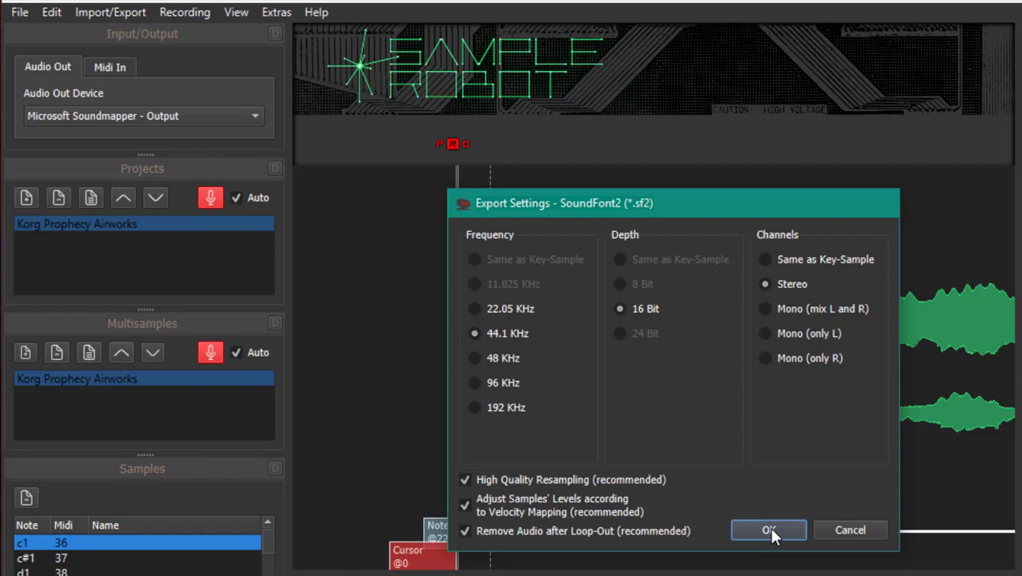
click(768, 529)
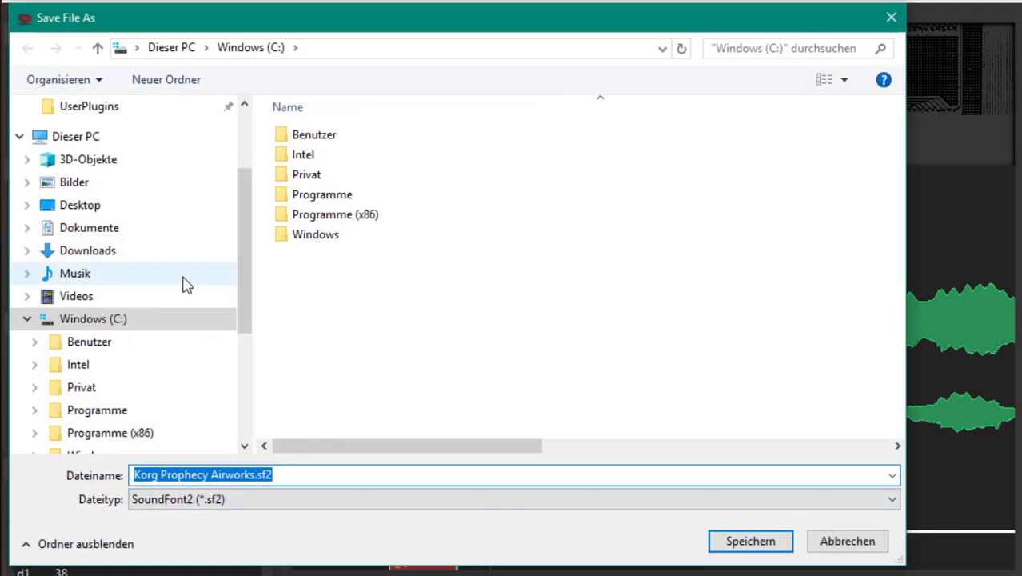
click(748, 540)
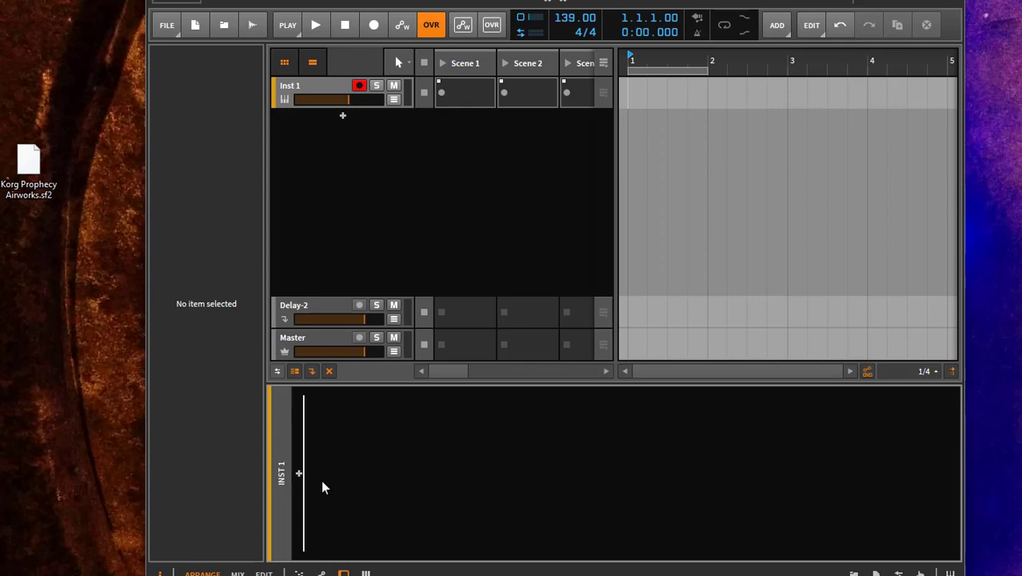
Bring Korg Prophecy Airworks.sf2 onto the Inst 1 instrument track in Bitwig's arranger
click(29, 160)
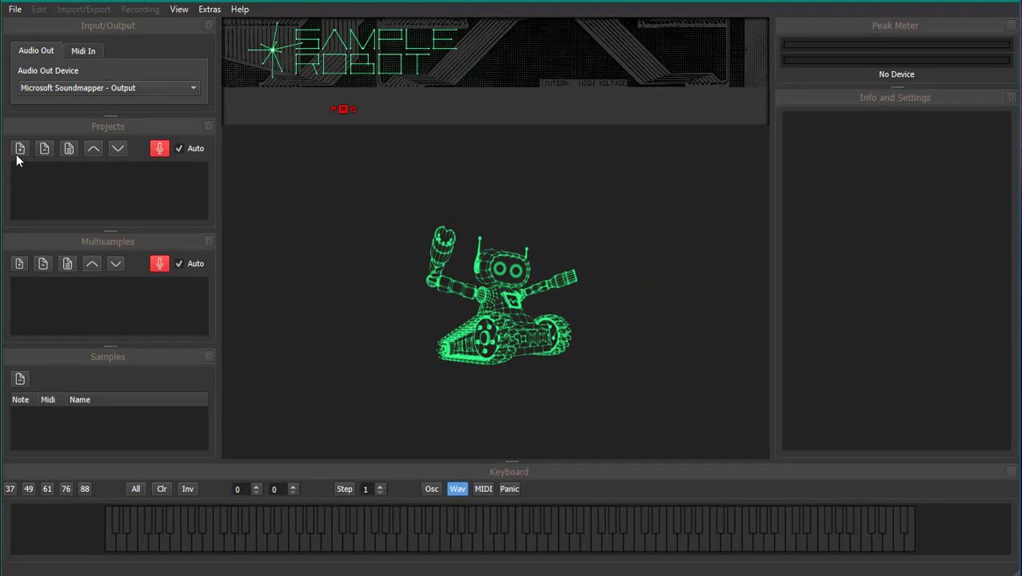
Create a project named Piano with a multisample also named Piano
click(19, 147)
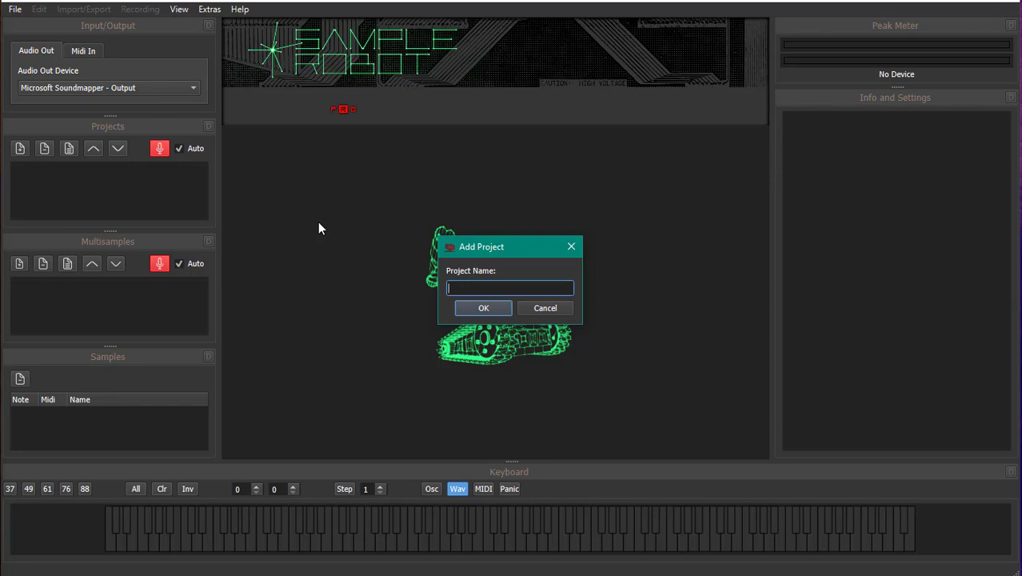
text(Piano)
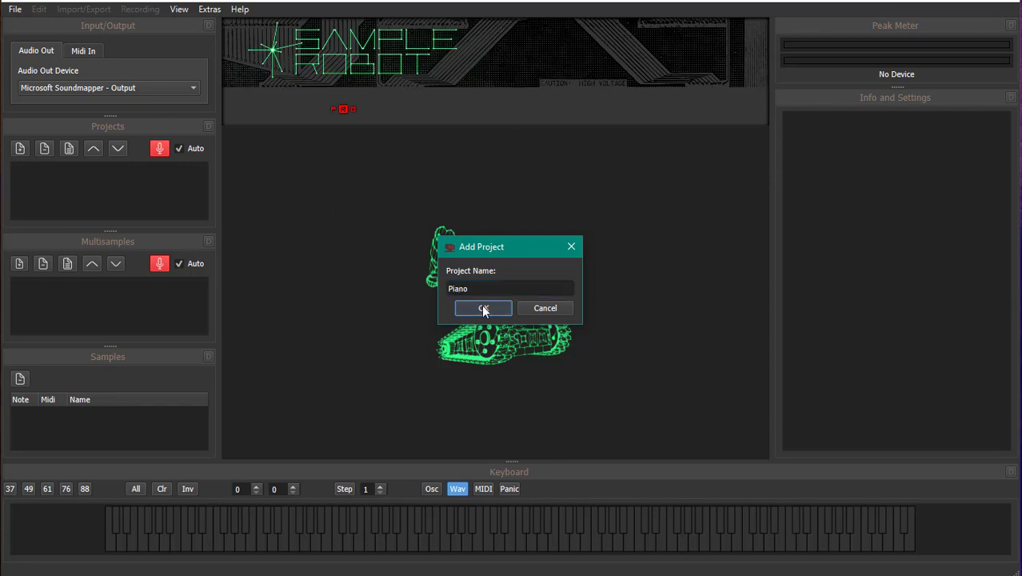
click(483, 307)
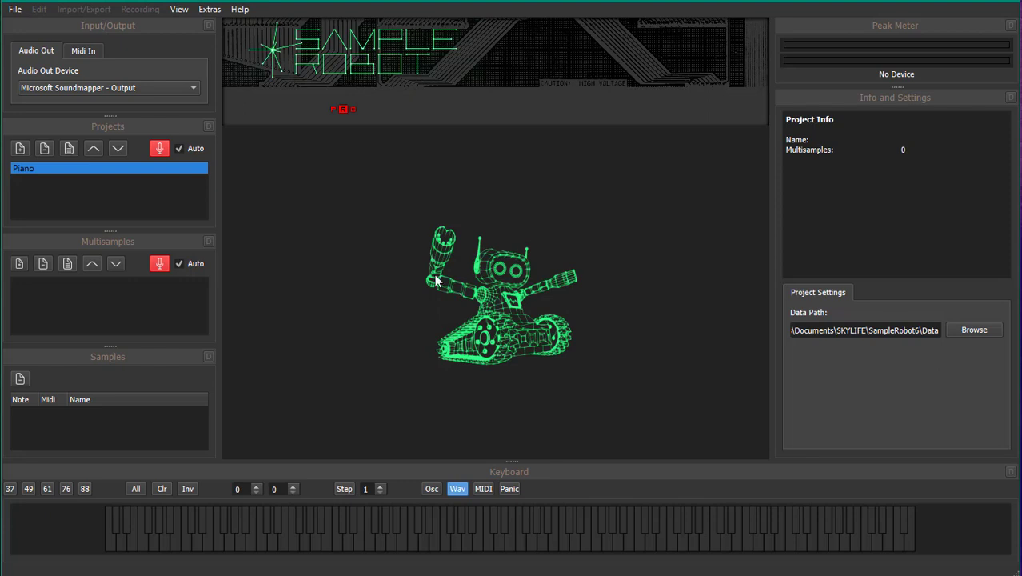
mouse_move(13, 275)
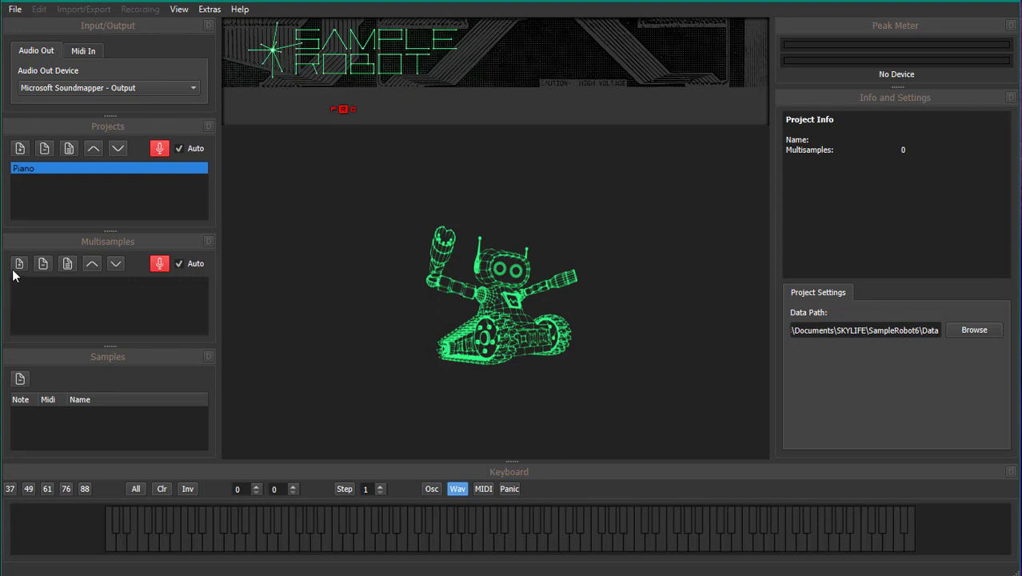
click(19, 262)
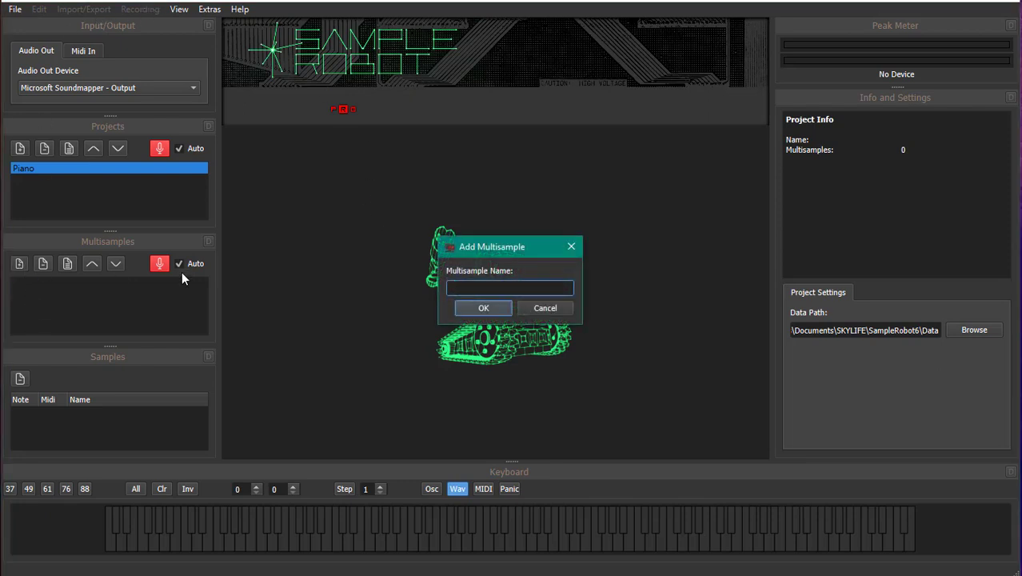
text(P)
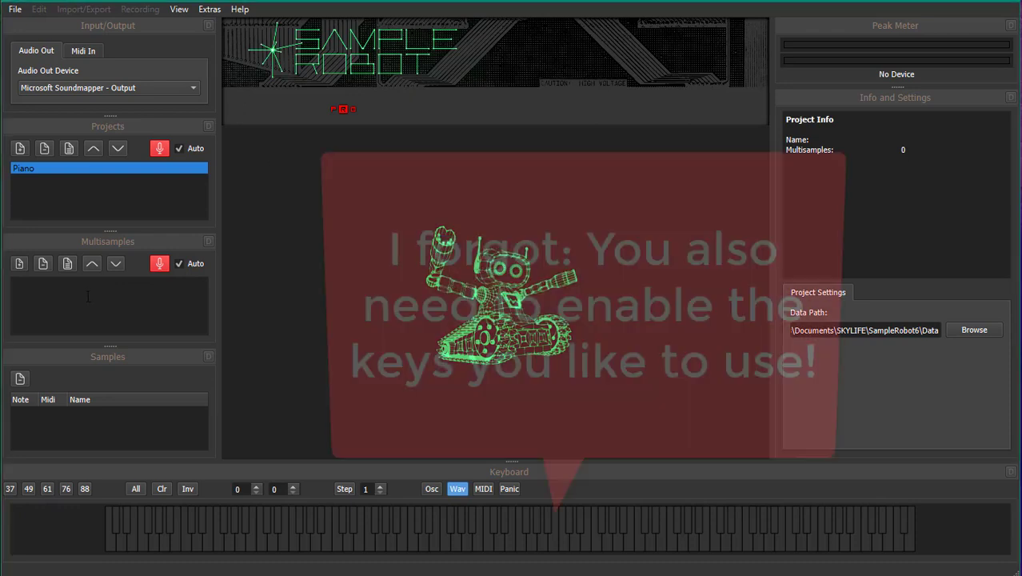
click(85, 10)
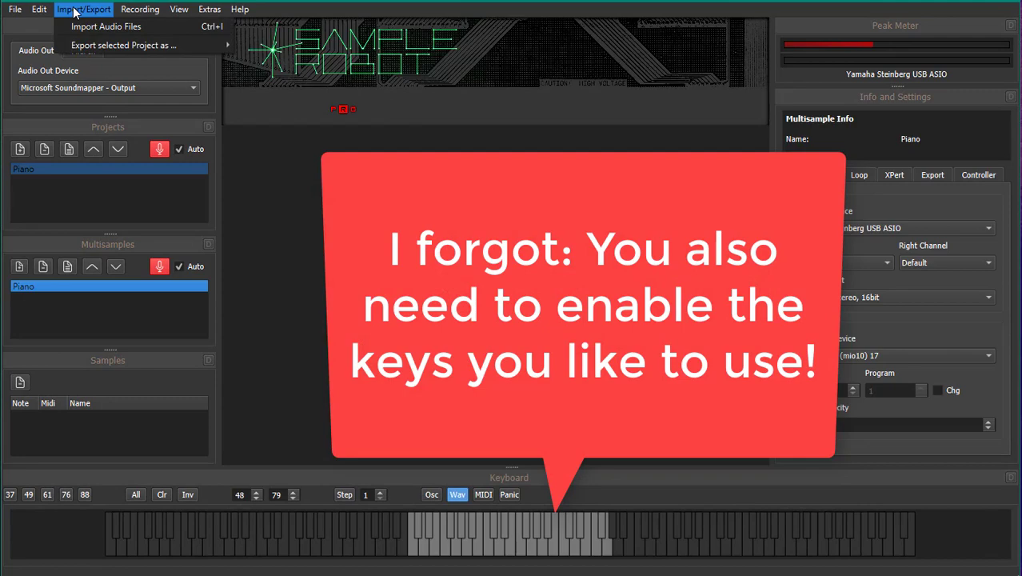
Start importing audio files into the Piano multisample, keeping file loops and filename-based root keys
click(105, 25)
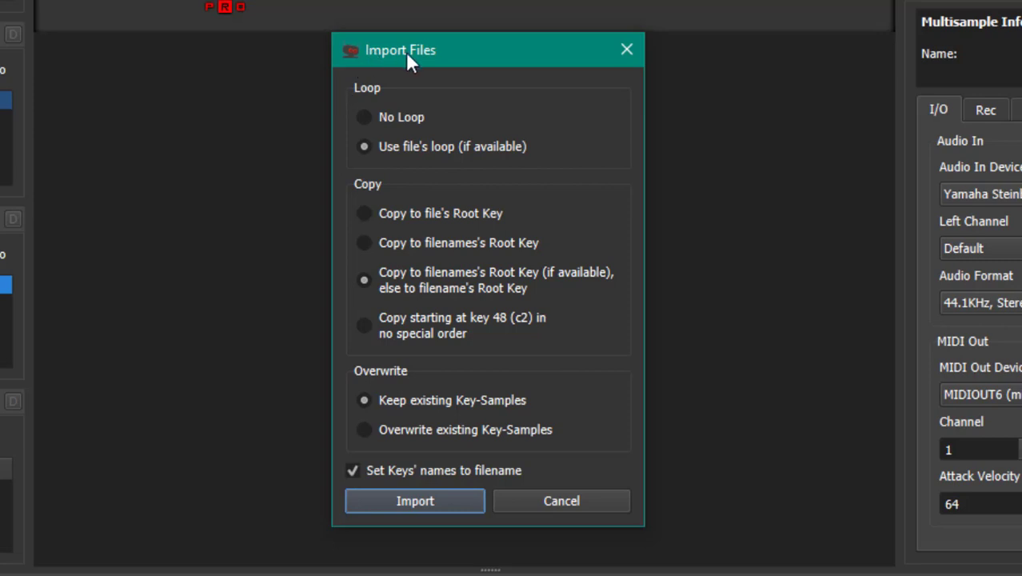
mouse_move(445, 168)
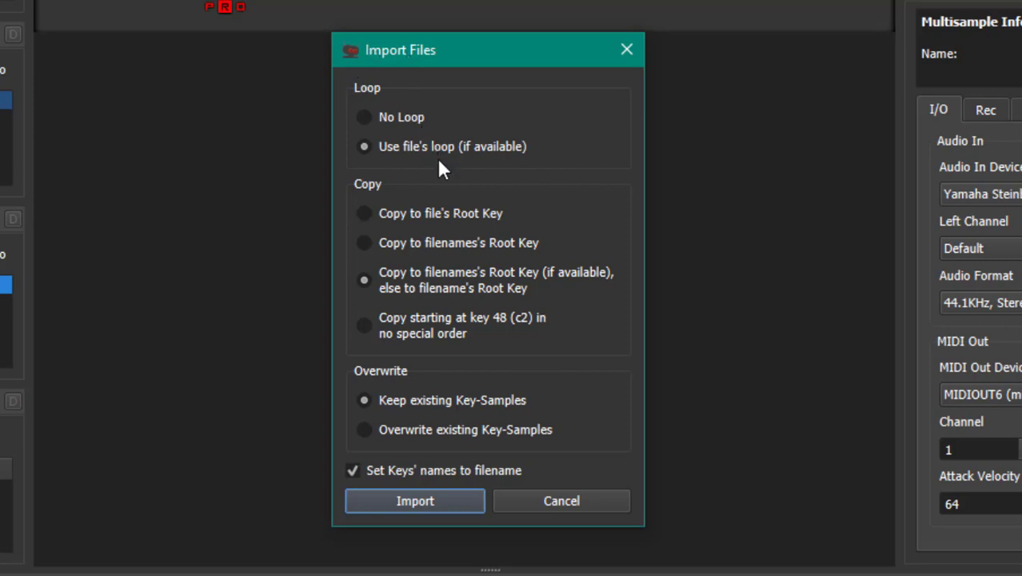
mouse_move(591, 236)
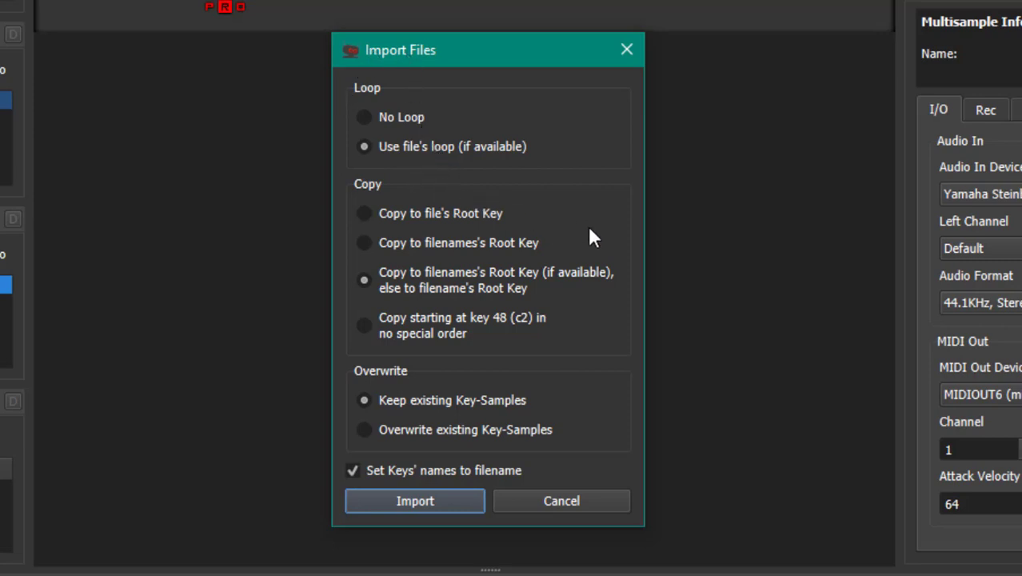
mouse_move(403, 224)
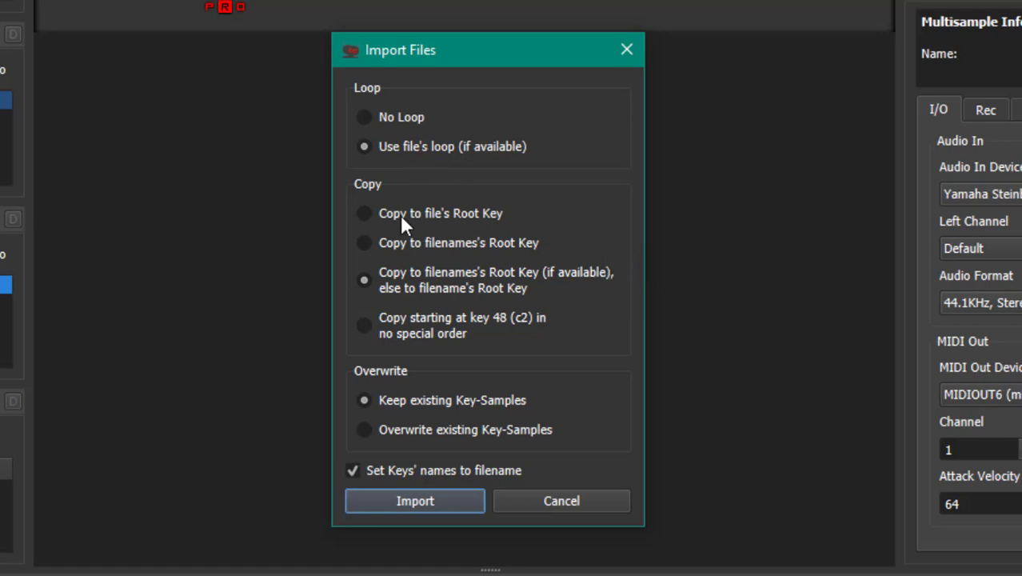
mouse_move(456, 234)
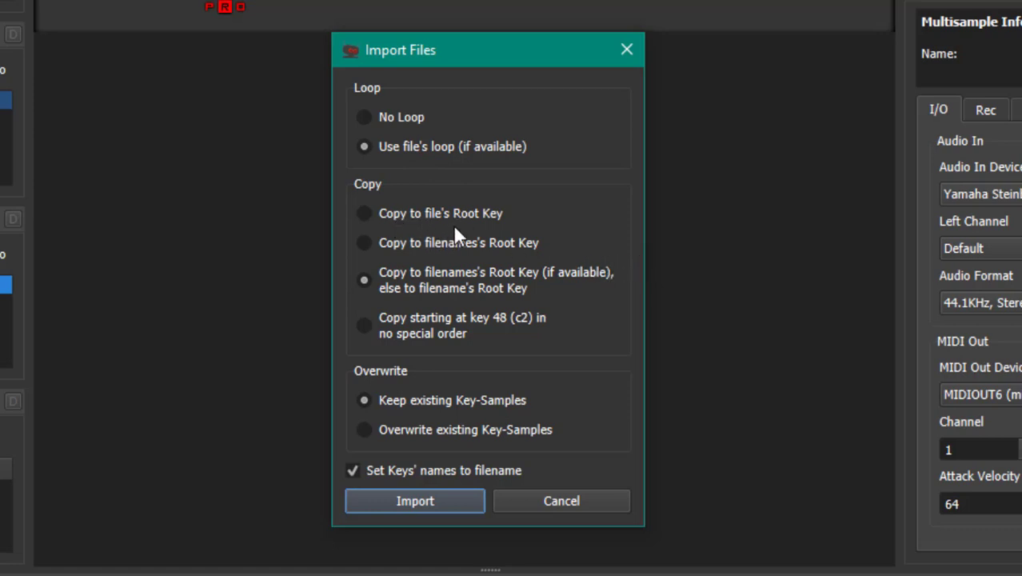
mouse_move(403, 262)
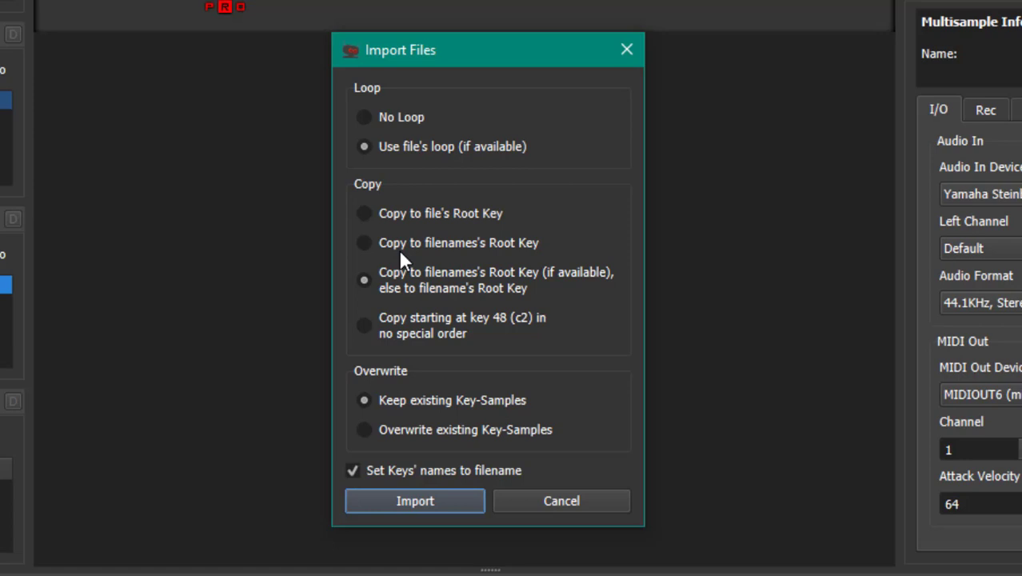
mouse_move(483, 248)
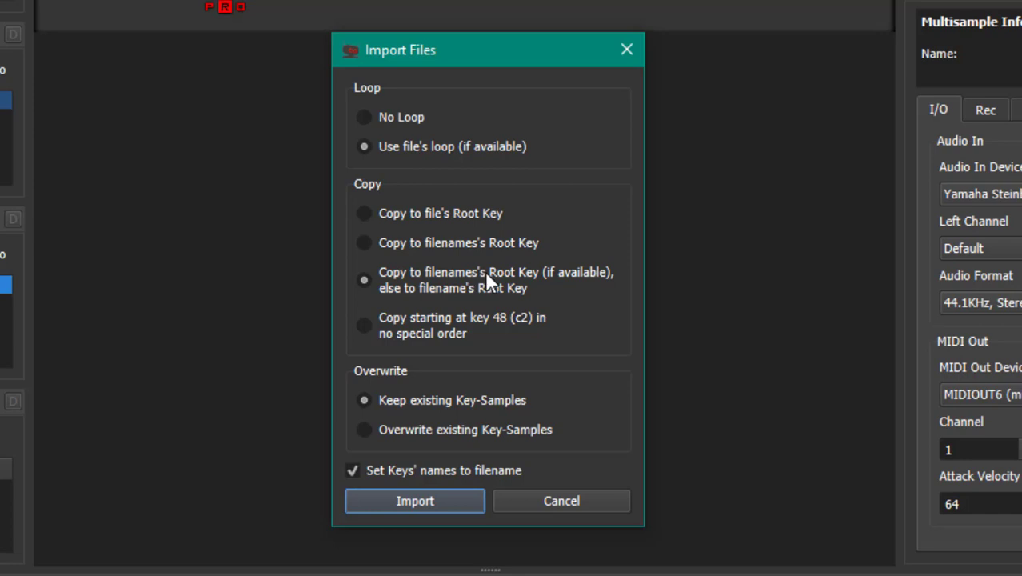
mouse_move(534, 291)
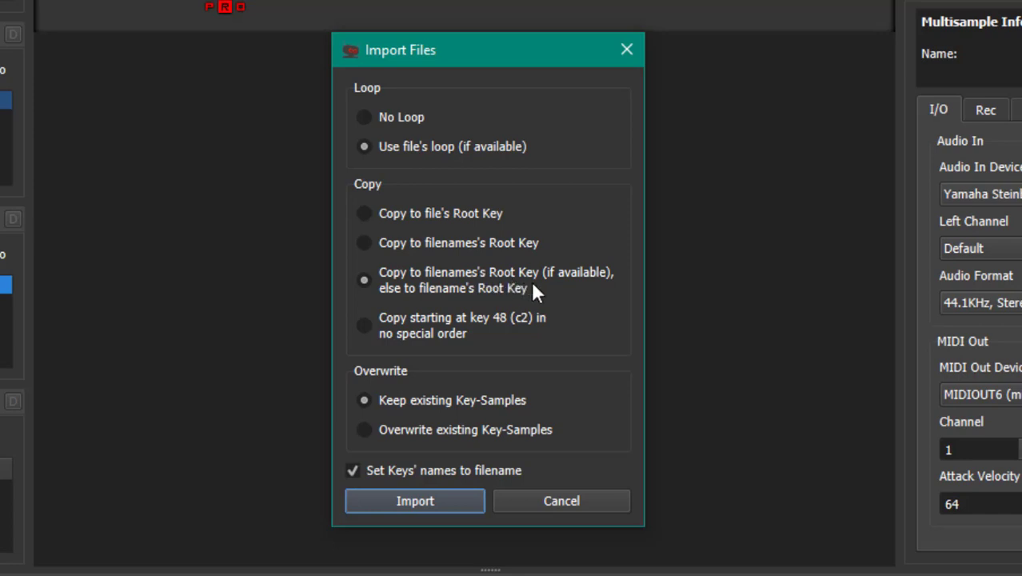
mouse_move(448, 296)
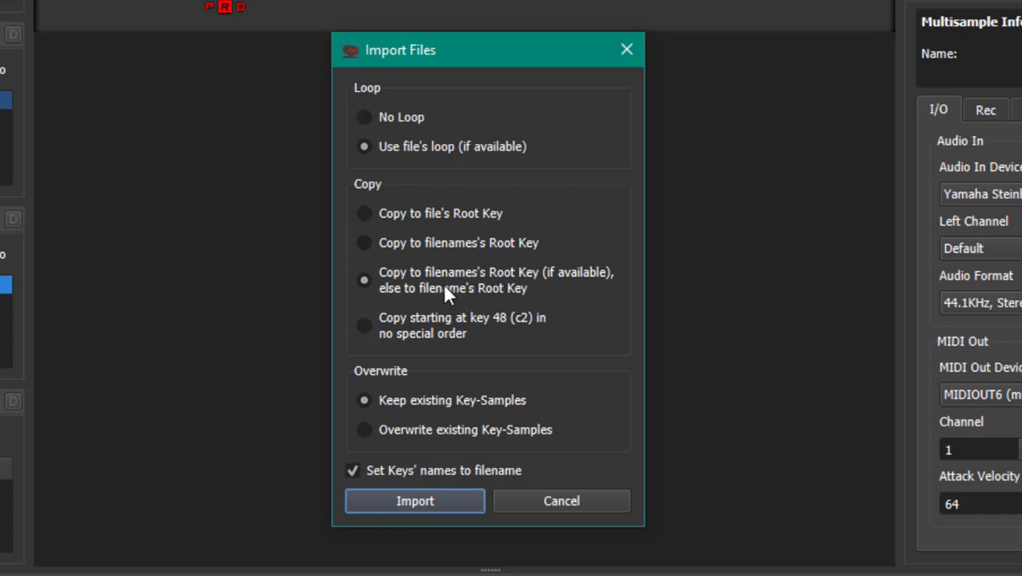
mouse_move(588, 312)
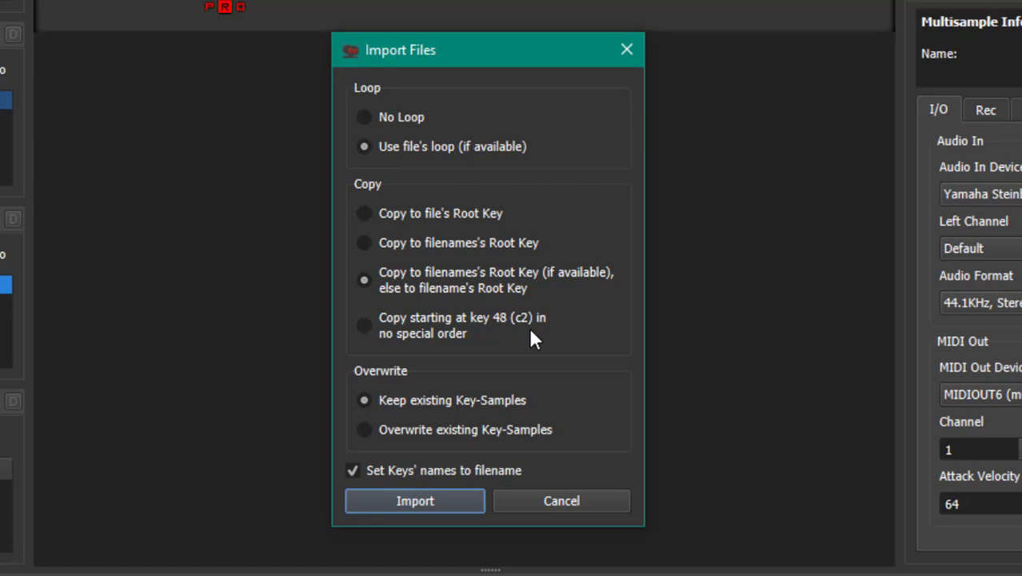
mouse_move(467, 339)
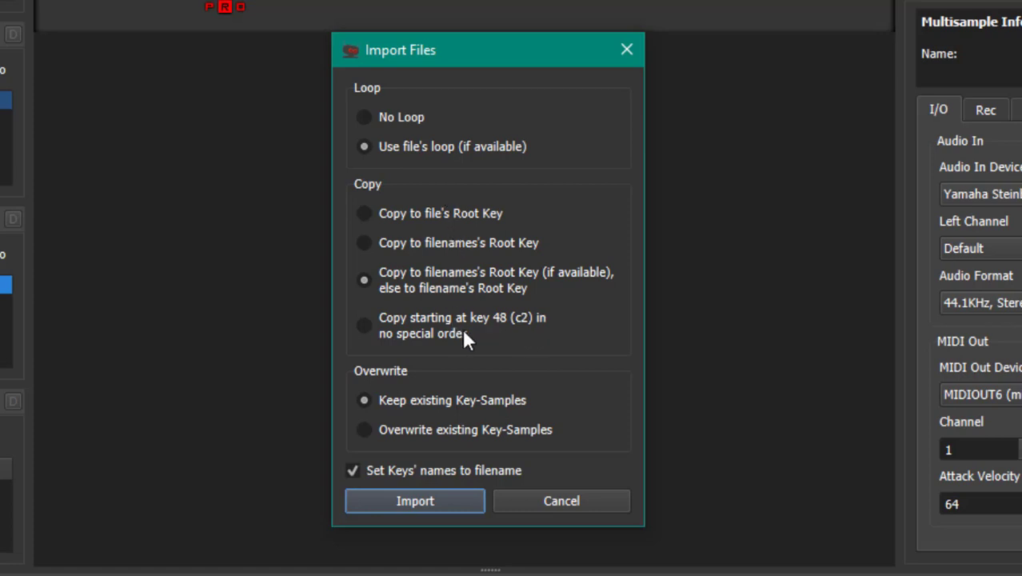
mouse_move(547, 288)
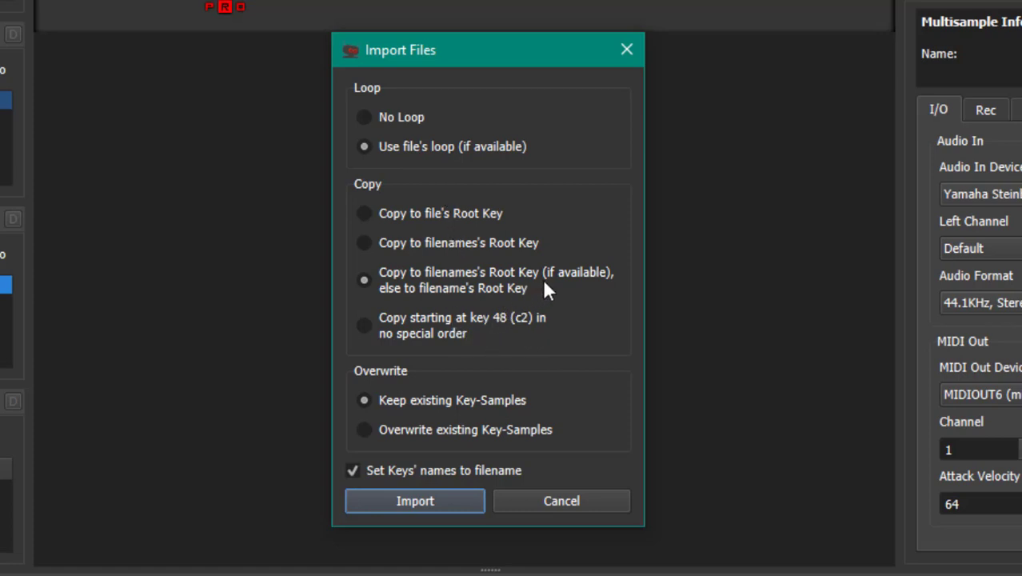
mouse_move(429, 346)
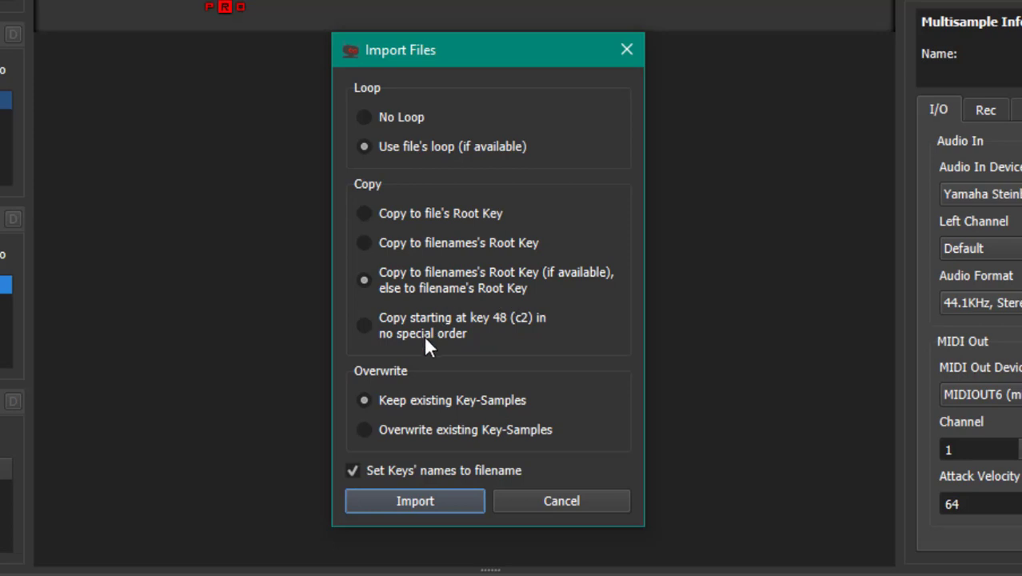
mouse_move(534, 287)
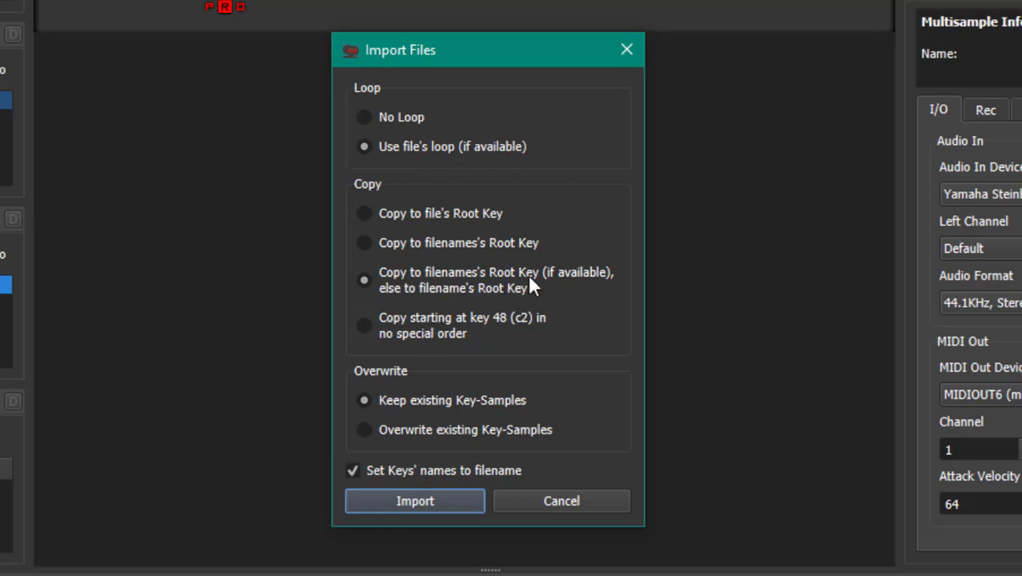
mouse_move(550, 288)
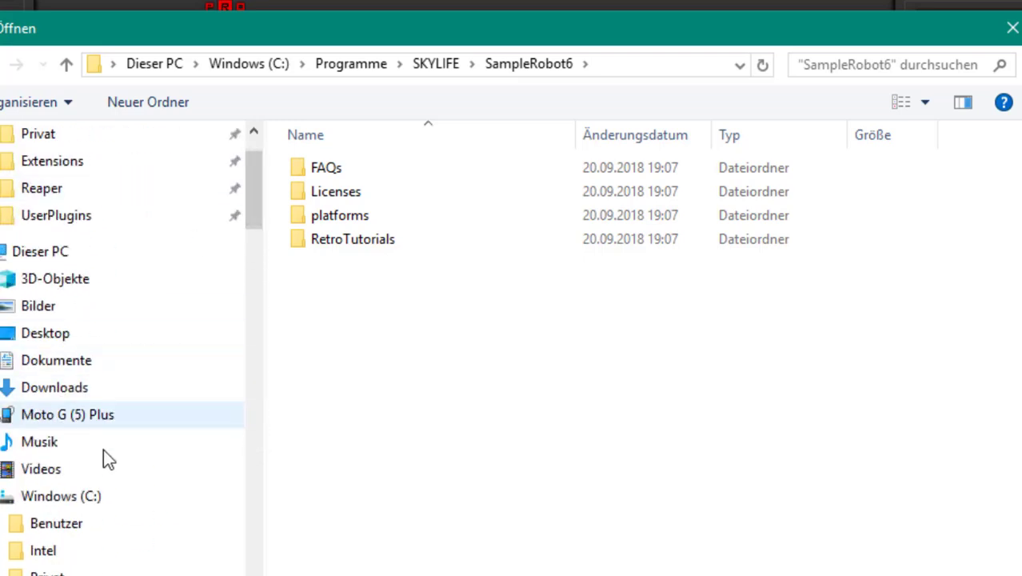
Select all WAV files in C:\Privat\Sounds\01 Piano\Ac. Piano\01W 16' Piano Samples for import
click(61, 496)
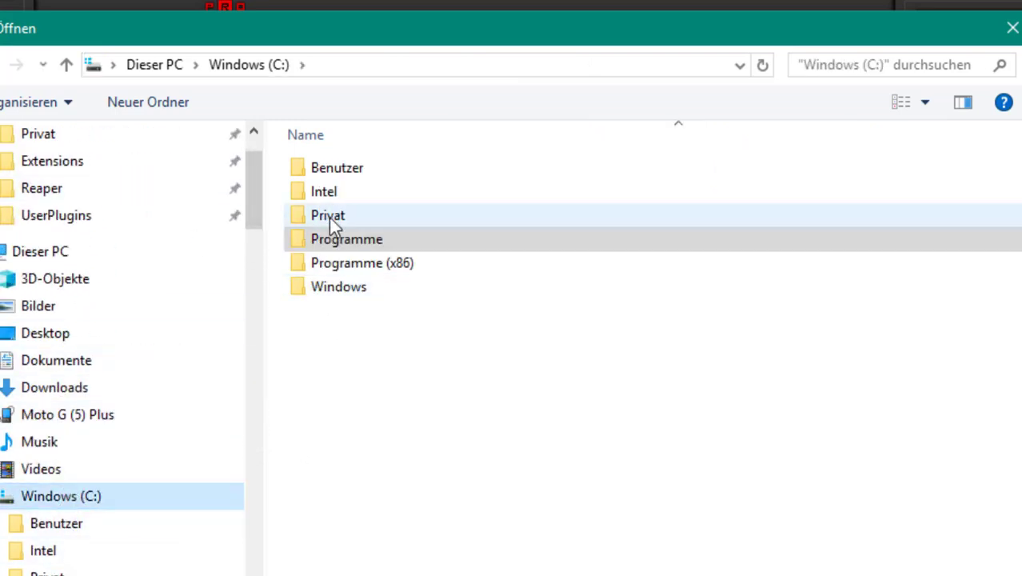
double_click(328, 214)
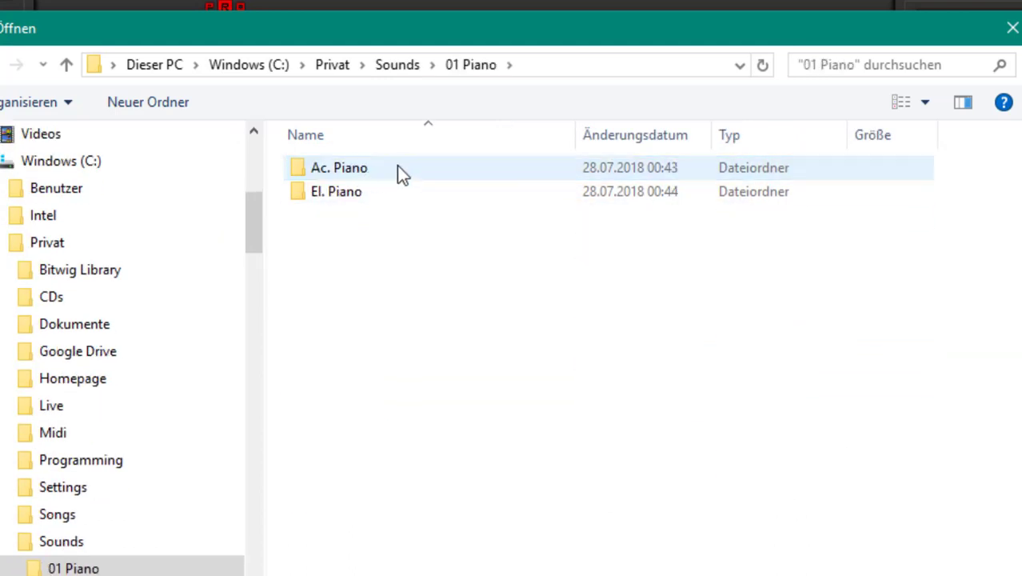
double_click(339, 168)
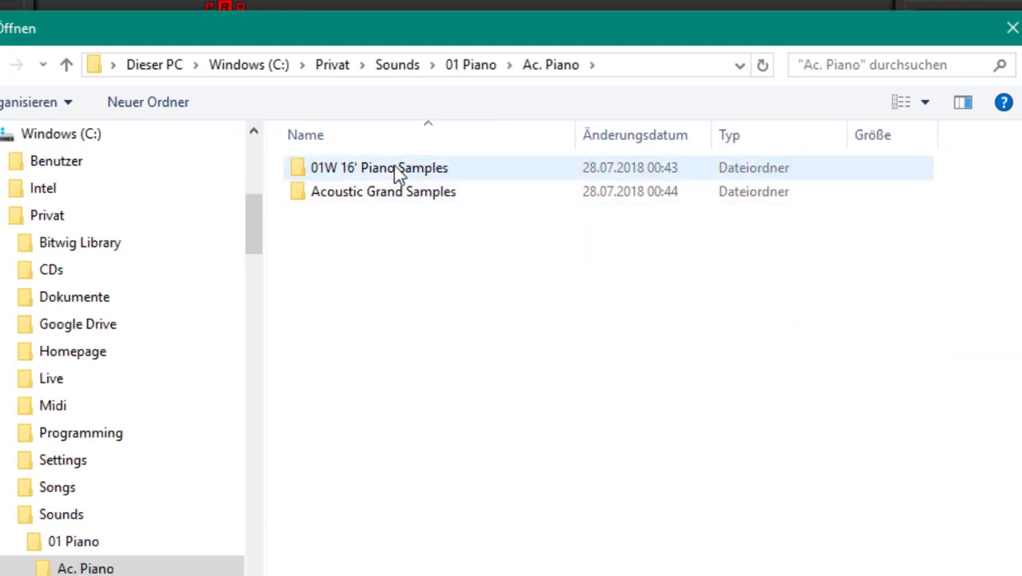
double_click(378, 168)
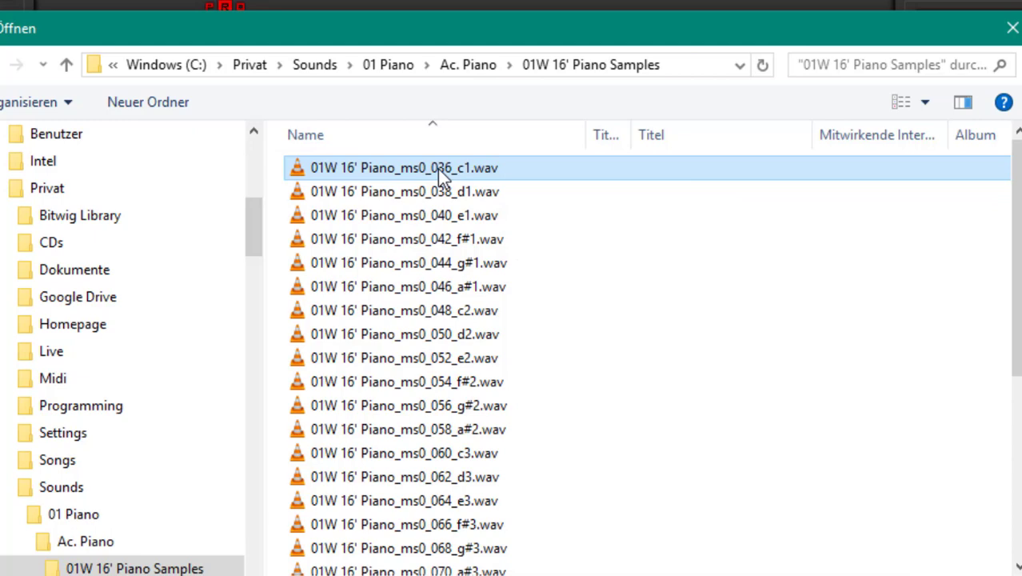
mouse_move(472, 175)
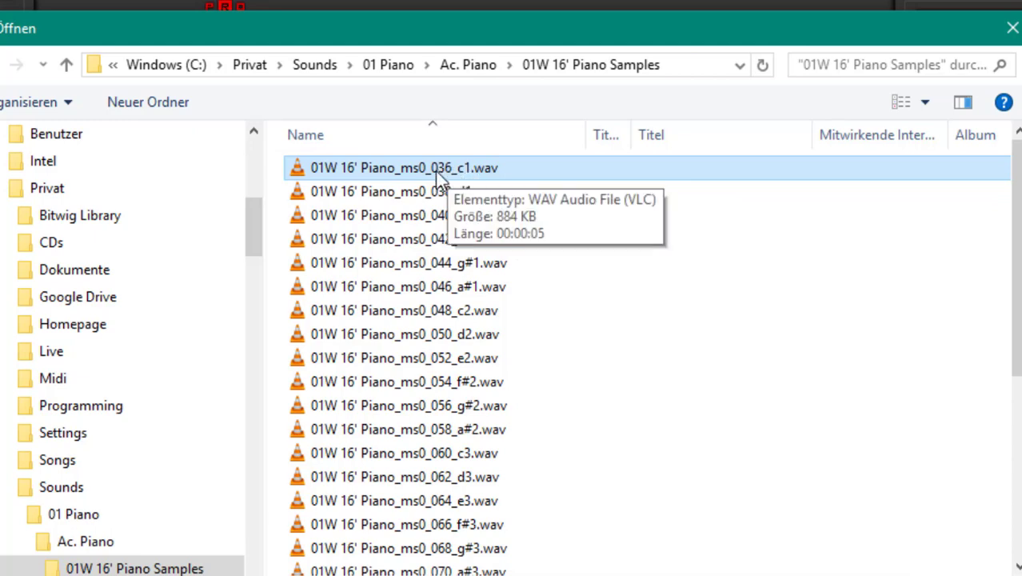
key(ctrl+a)
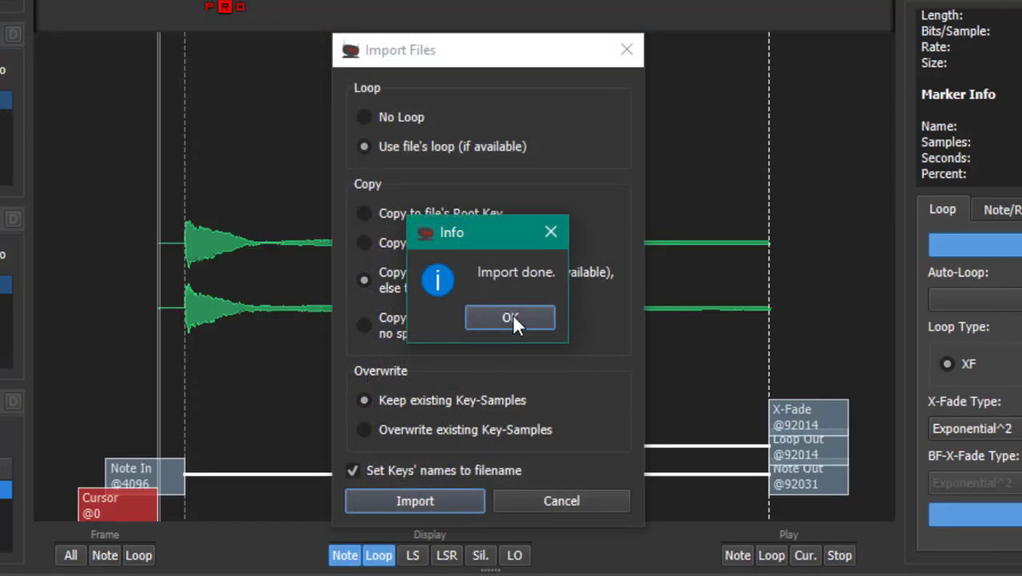
Acknowledge the finished import and show the project export format choices
click(510, 317)
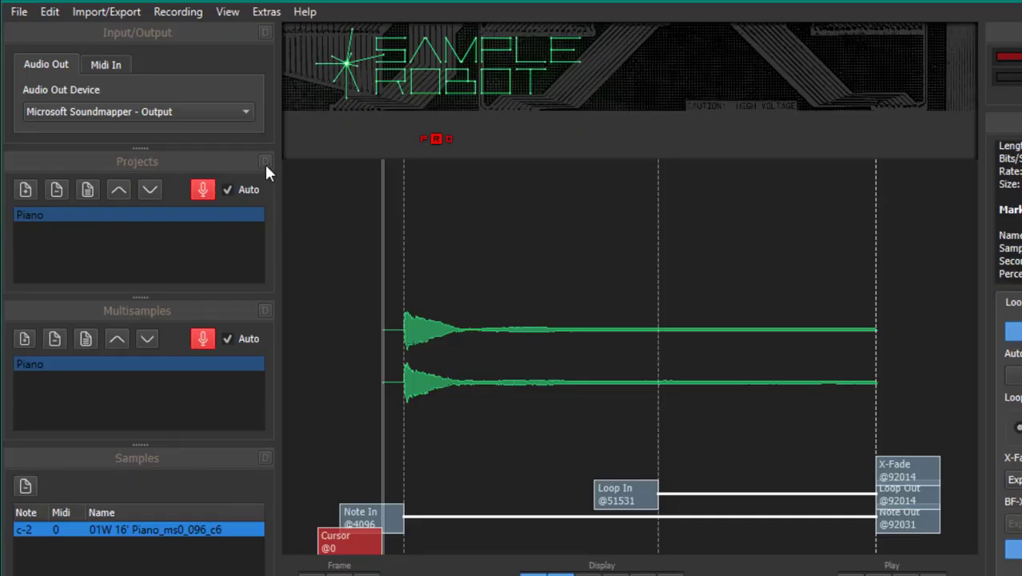
click(106, 11)
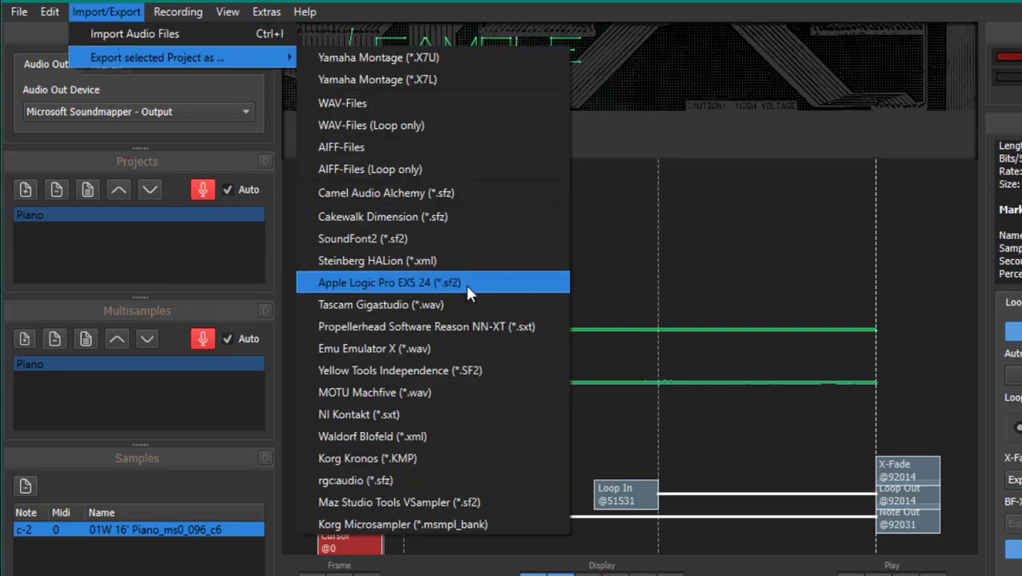
mouse_move(475, 238)
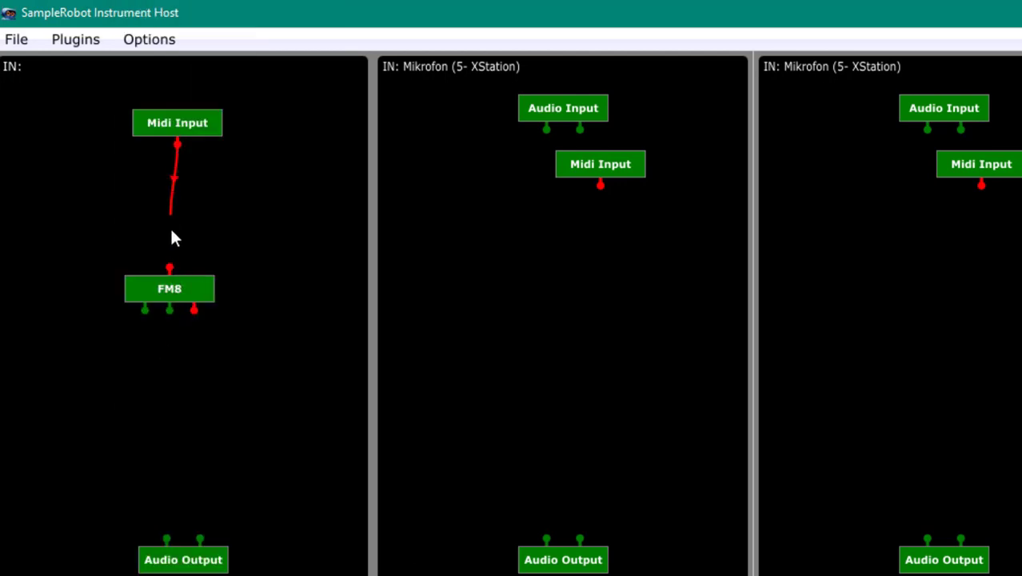
Connect Midi Input to FM8 and route FM8's stereo outputs to Audio Output
drag(192, 310, 198, 541)
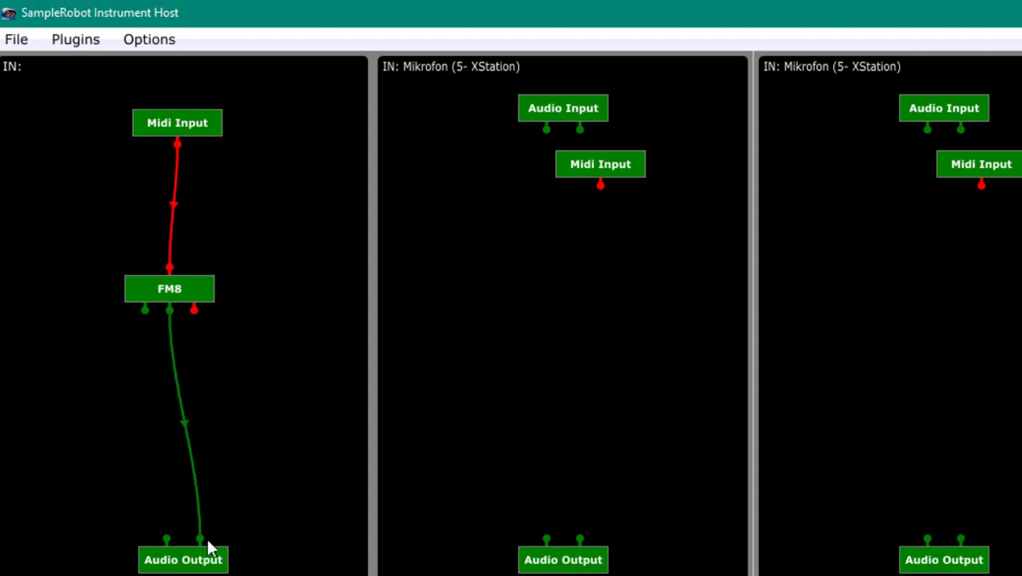
drag(144, 310, 167, 540)
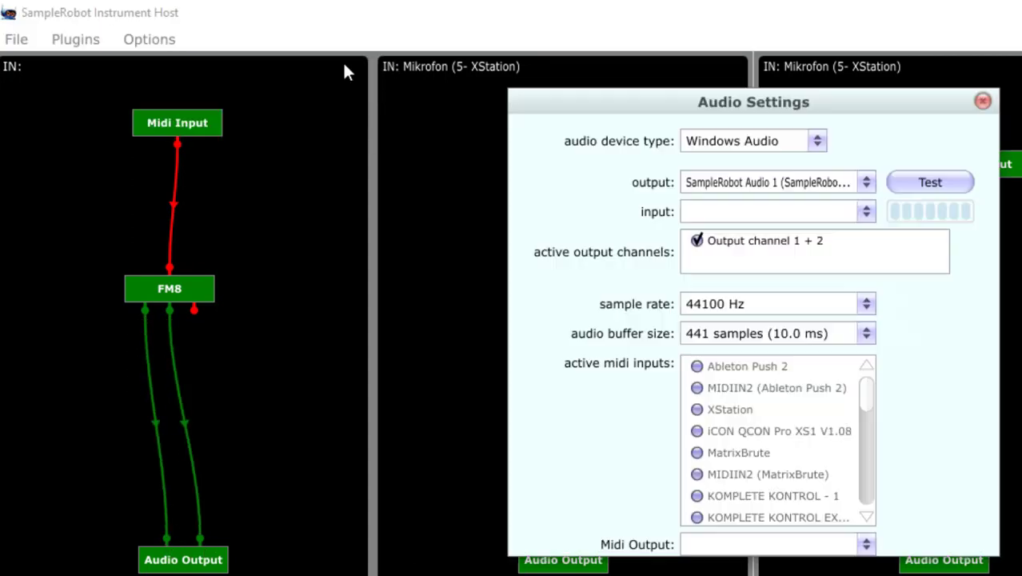
Route the host's audio output to SampleRobot Audio 1 and test it
drag(752, 102, 505, 83)
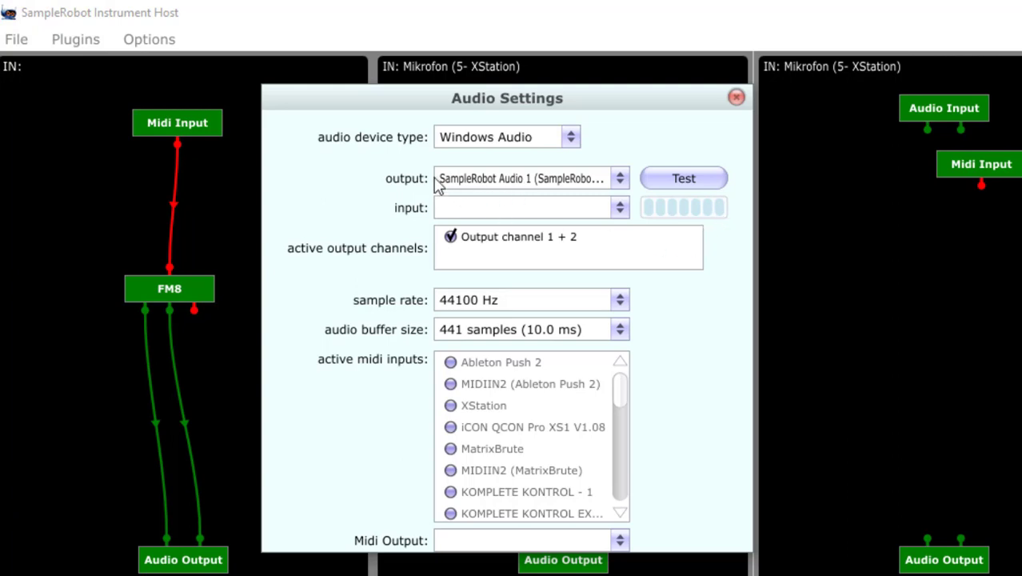
mouse_move(572, 189)
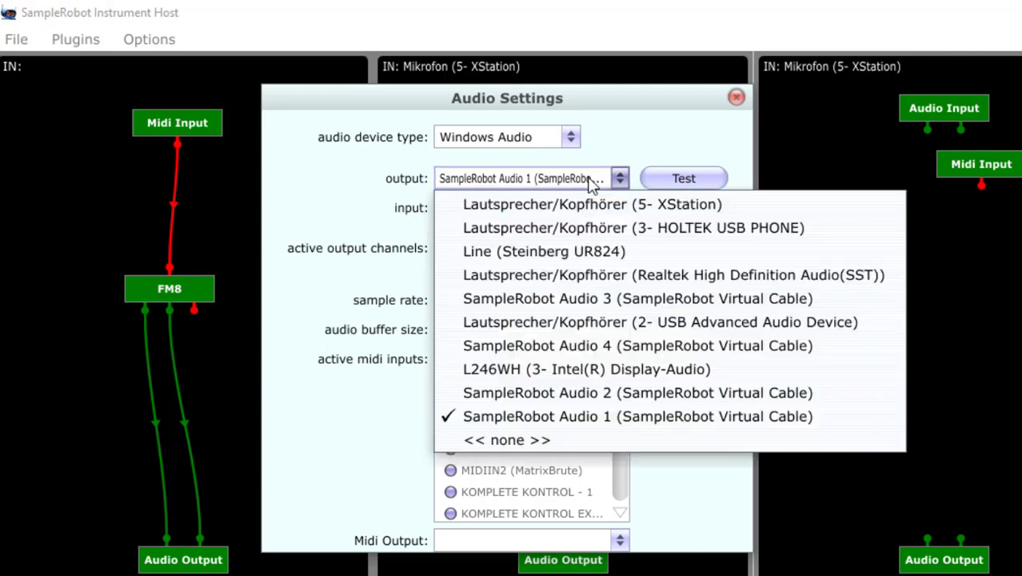
mouse_move(509, 416)
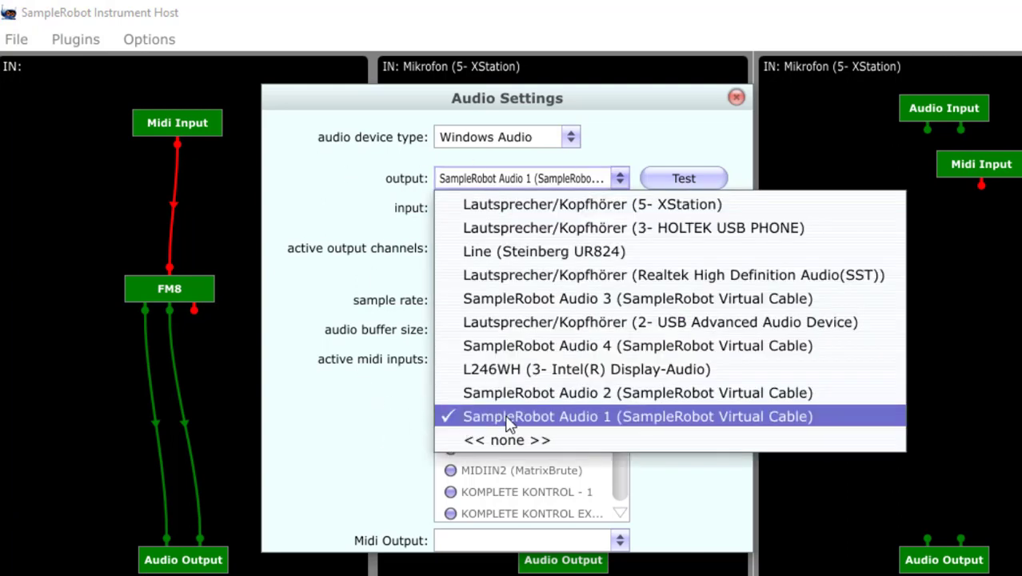
mouse_move(691, 424)
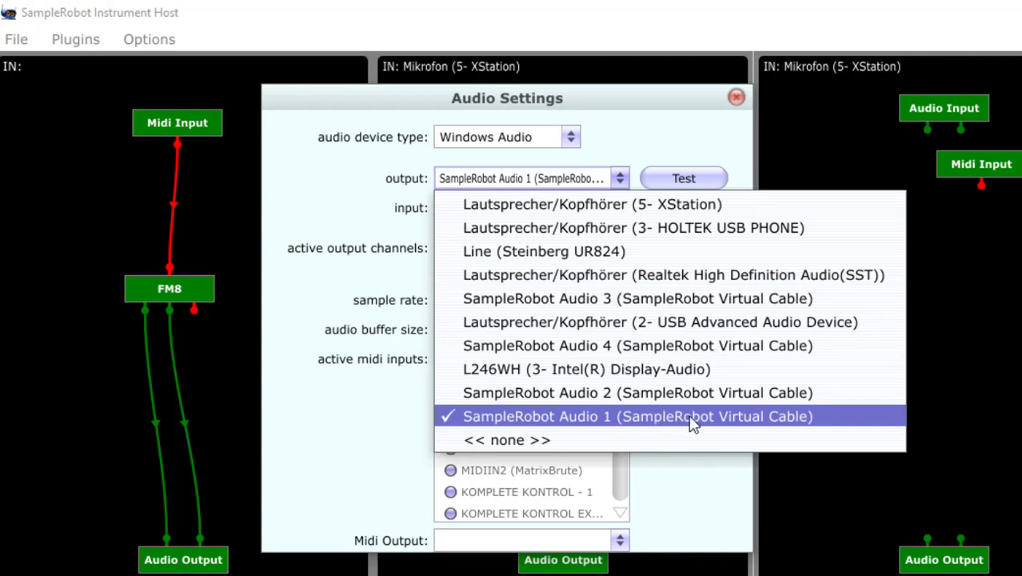
mouse_move(840, 422)
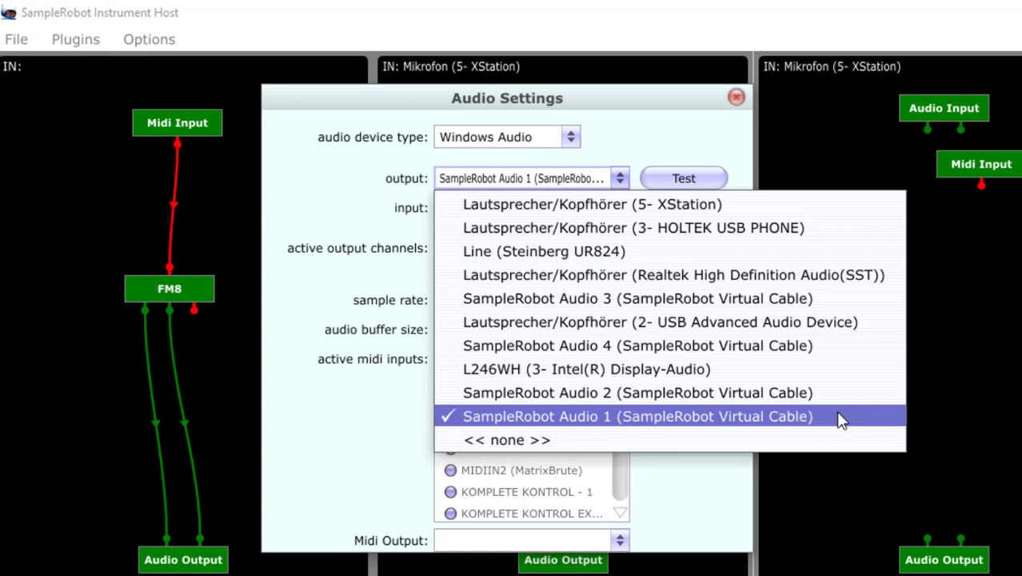
click(637, 415)
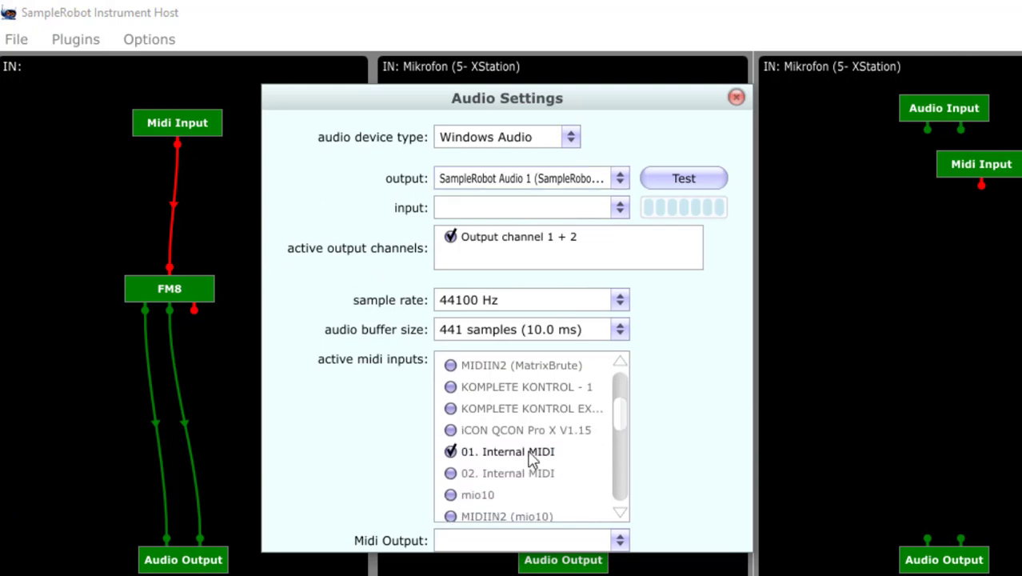
mouse_move(464, 448)
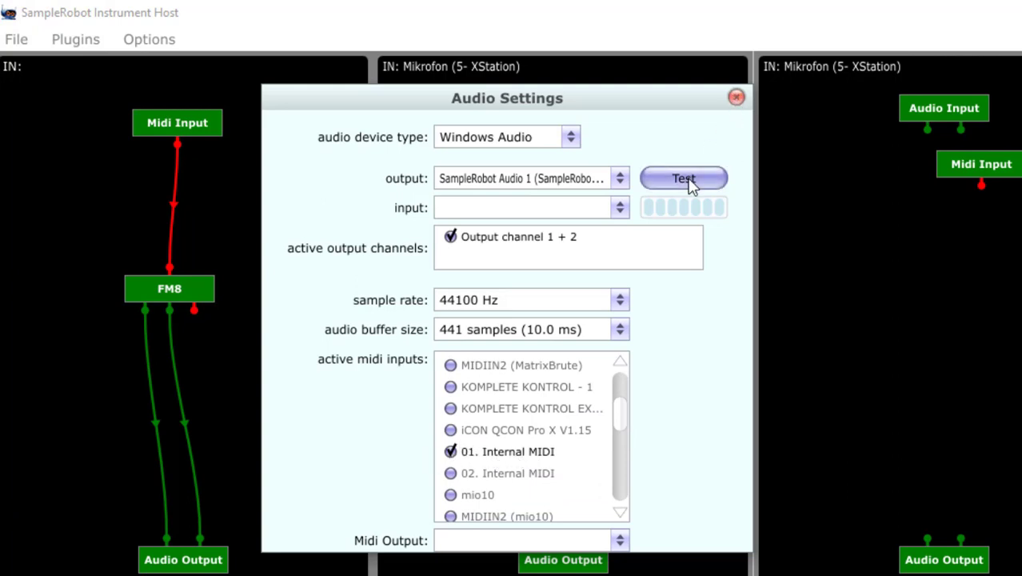
click(736, 98)
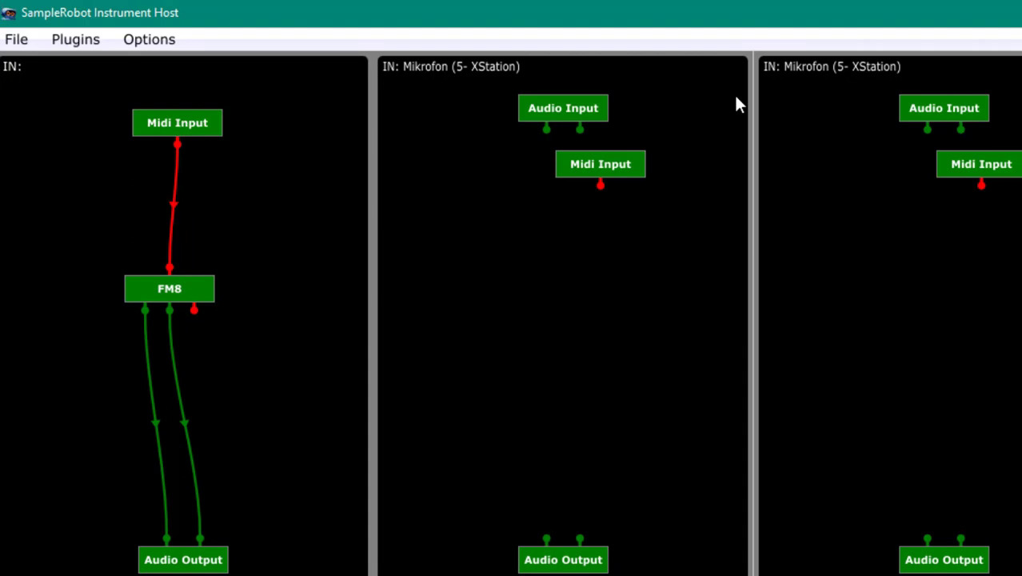
mouse_move(630, 128)
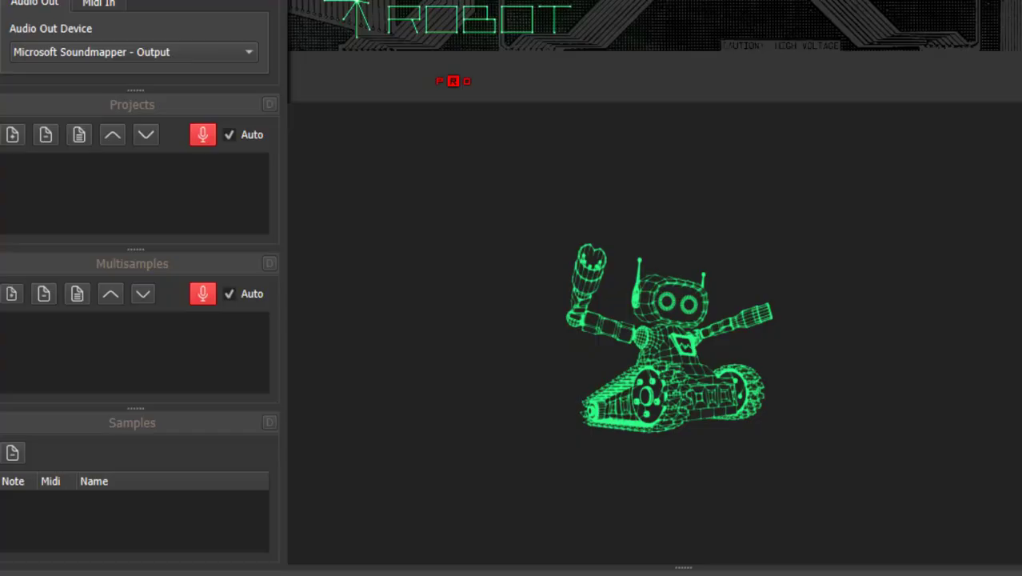
mouse_move(403, 54)
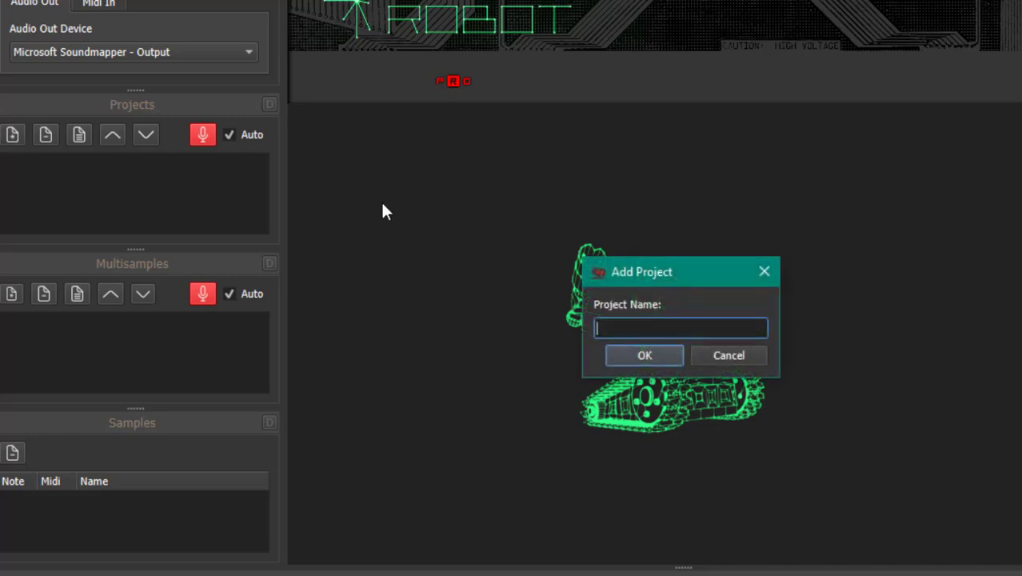
mouse_move(669, 307)
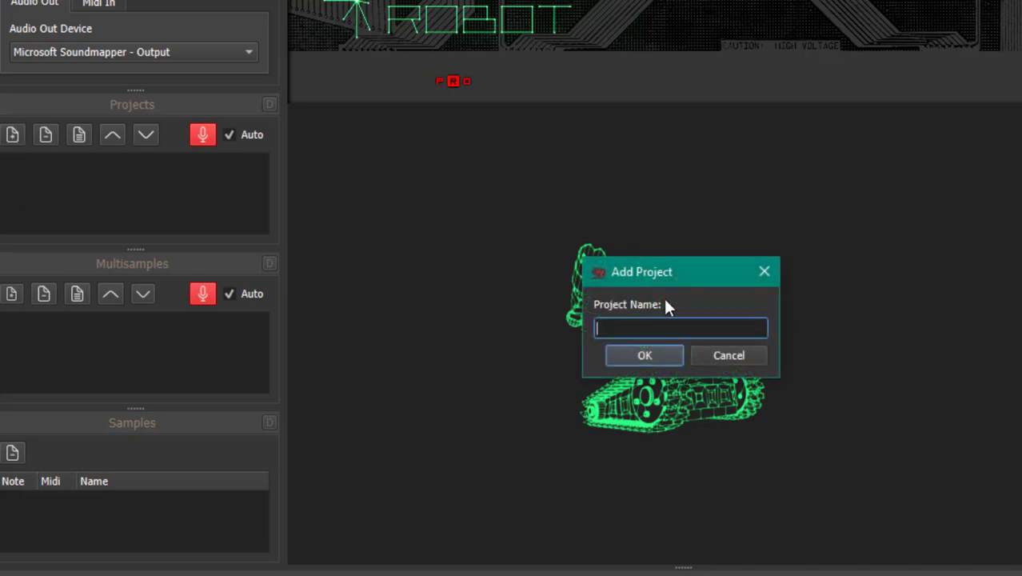
Create a project named Pad with a multisample also named Pad
click(644, 355)
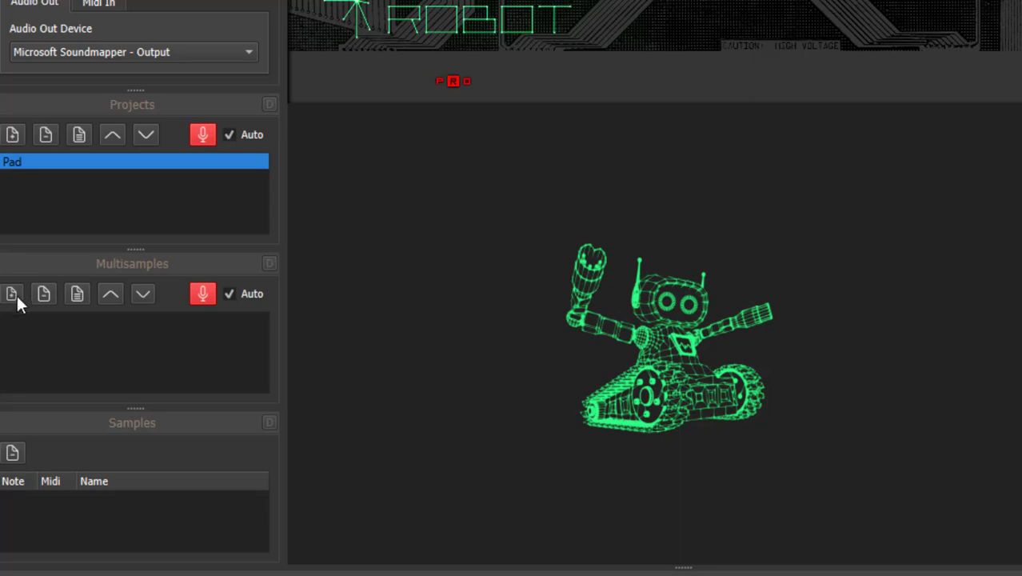
click(13, 294)
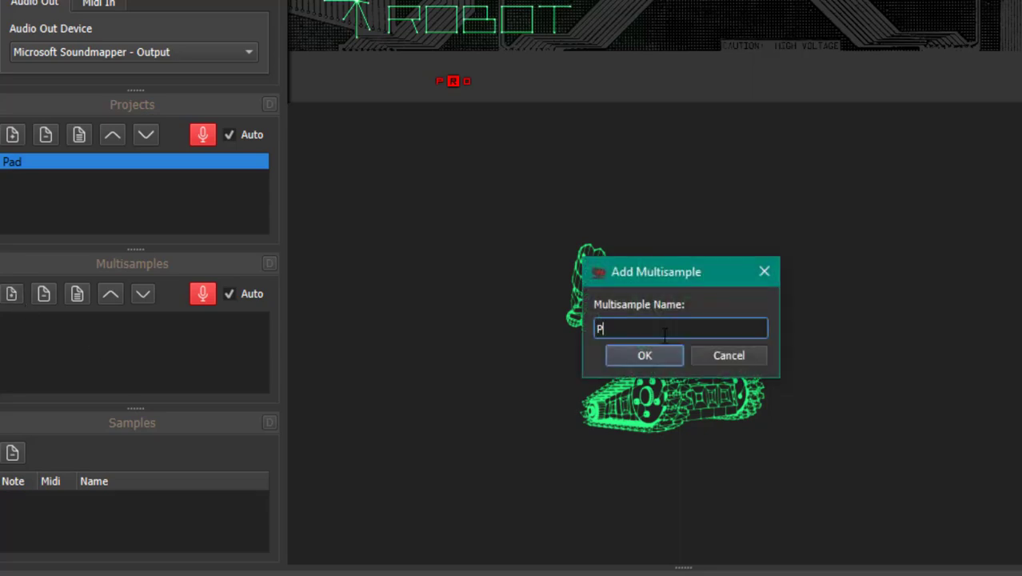
click(644, 355)
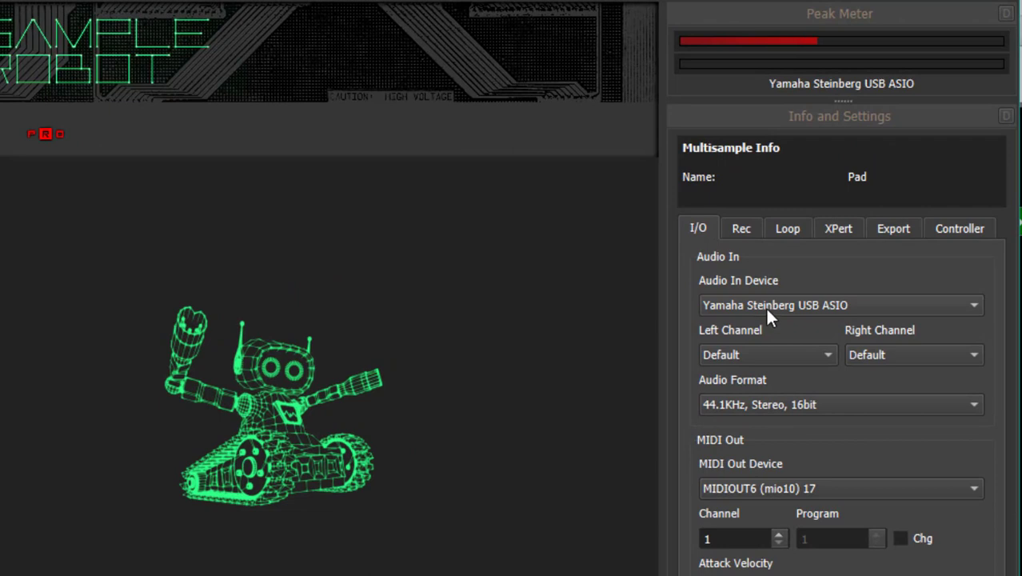
Set Audio In to SampleRobot Audio 1 and MIDI Out to 01. Internal MIDI 10
click(840, 304)
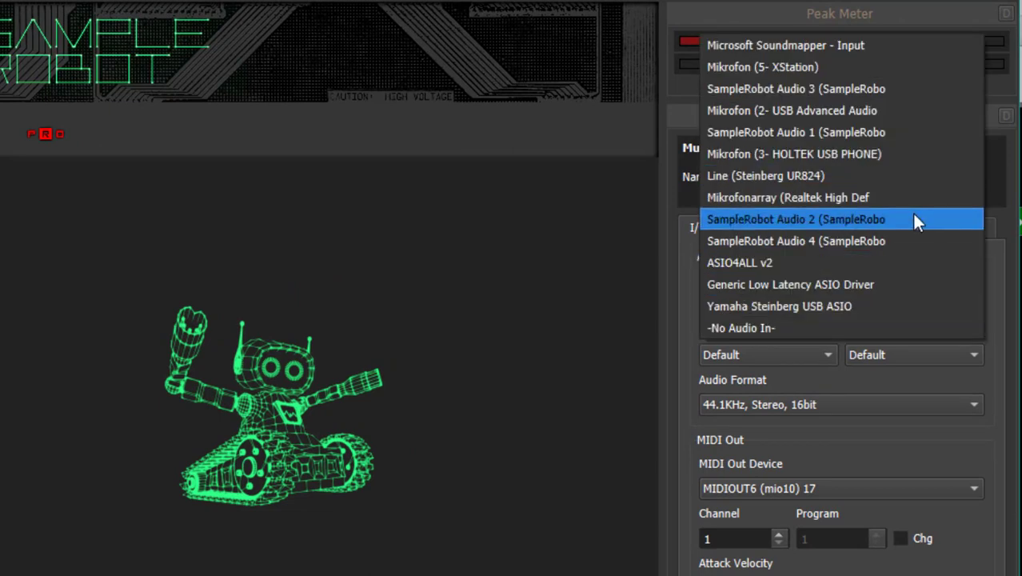
mouse_move(908, 240)
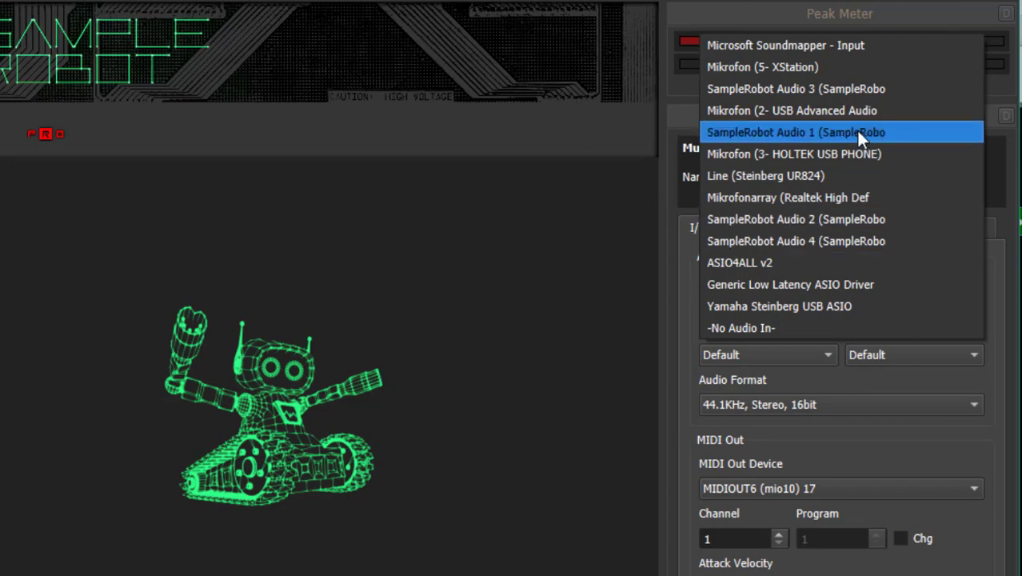
click(796, 131)
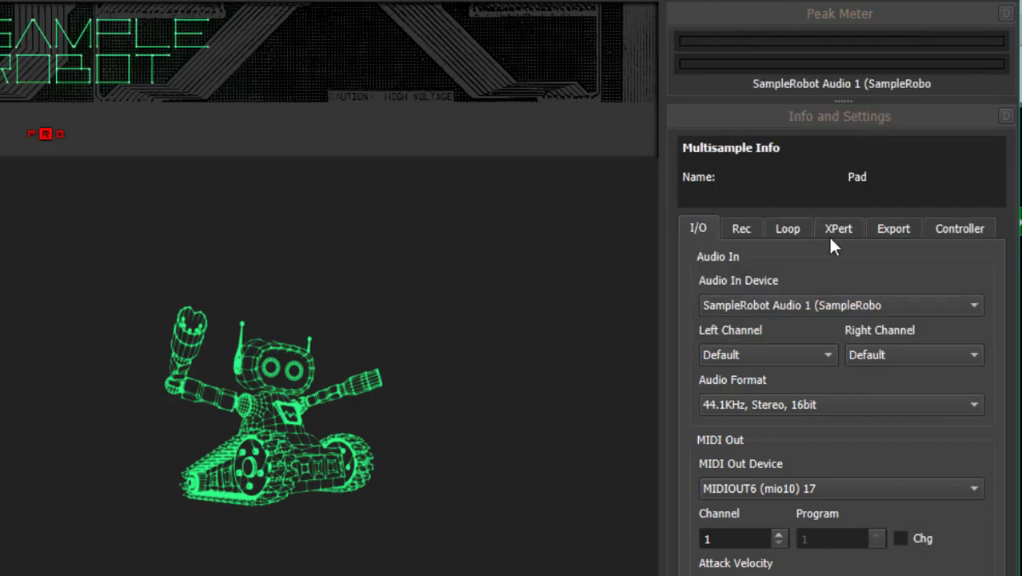
mouse_move(760, 316)
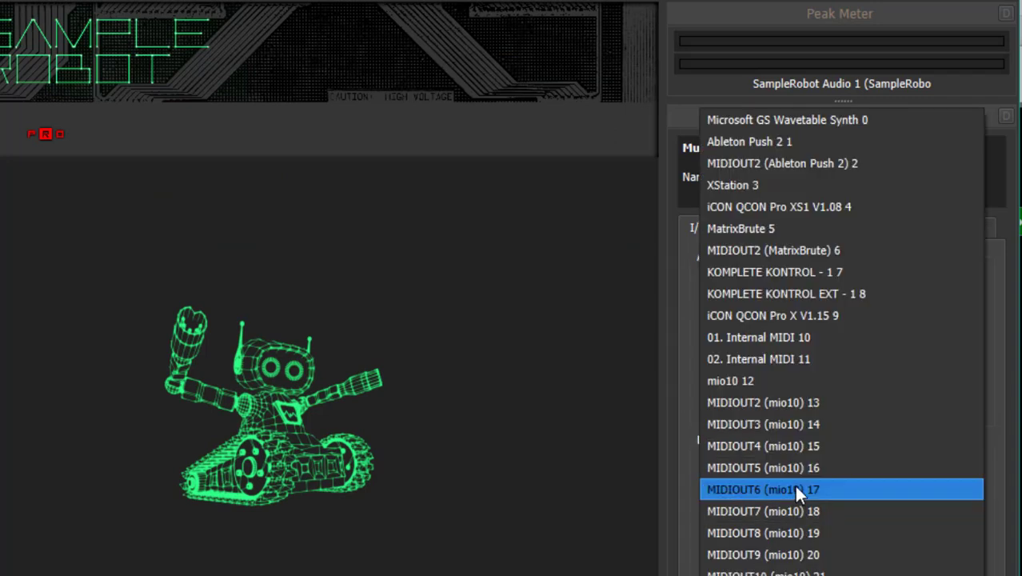
mouse_move(851, 336)
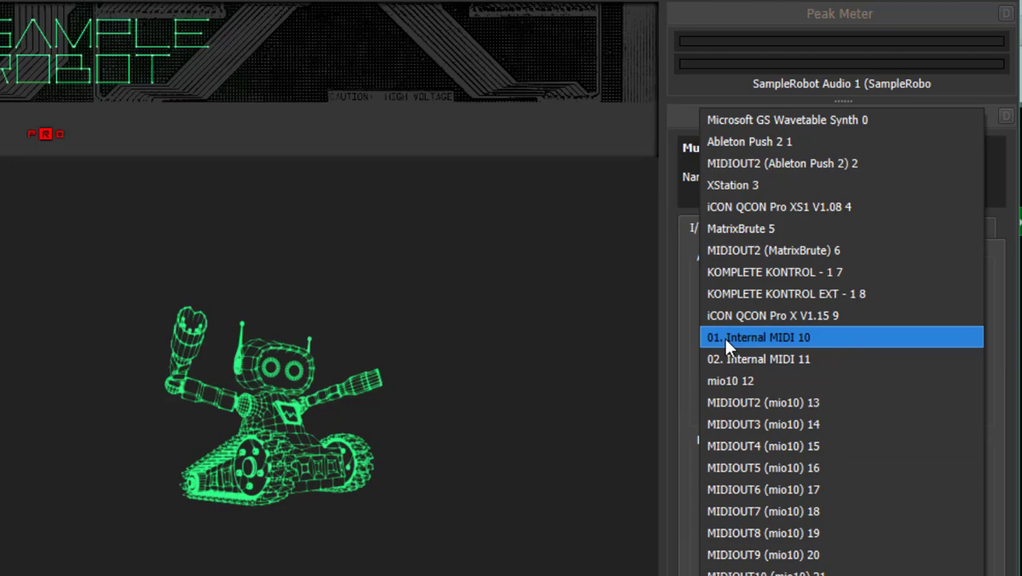
click(758, 336)
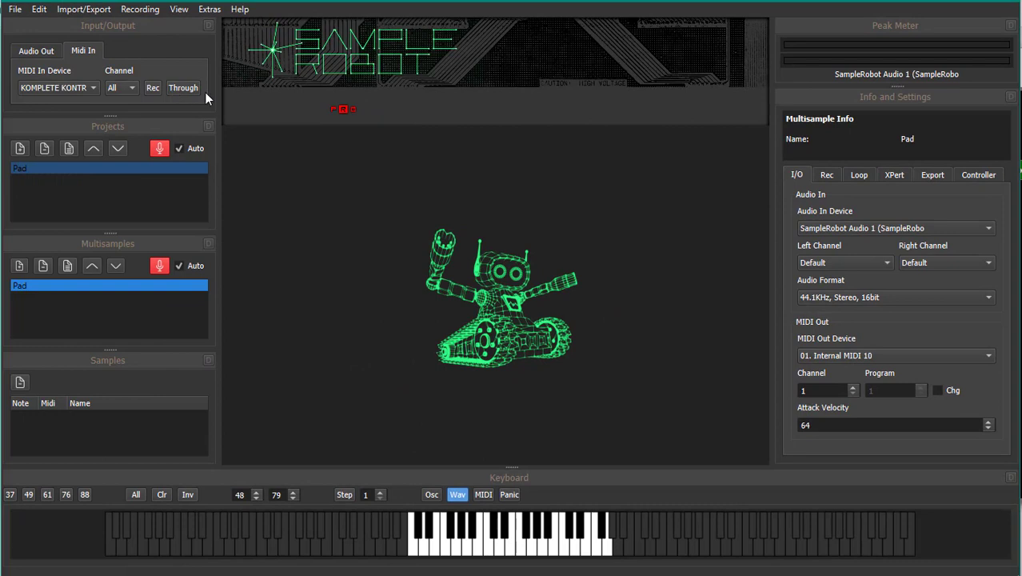
Enable MIDI Through so played notes register on the meter, then reset the peak readings
click(182, 87)
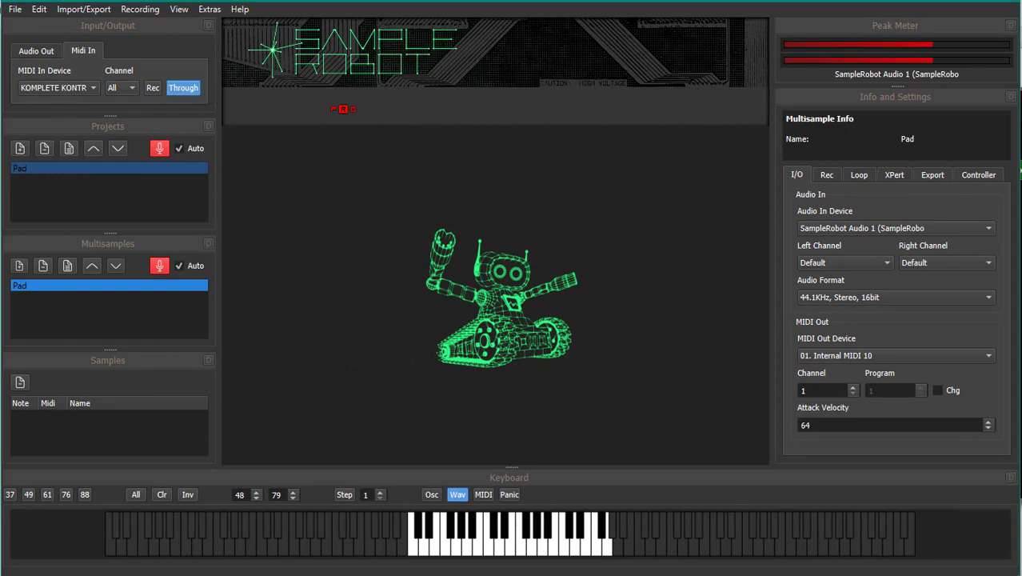
mouse_move(284, 119)
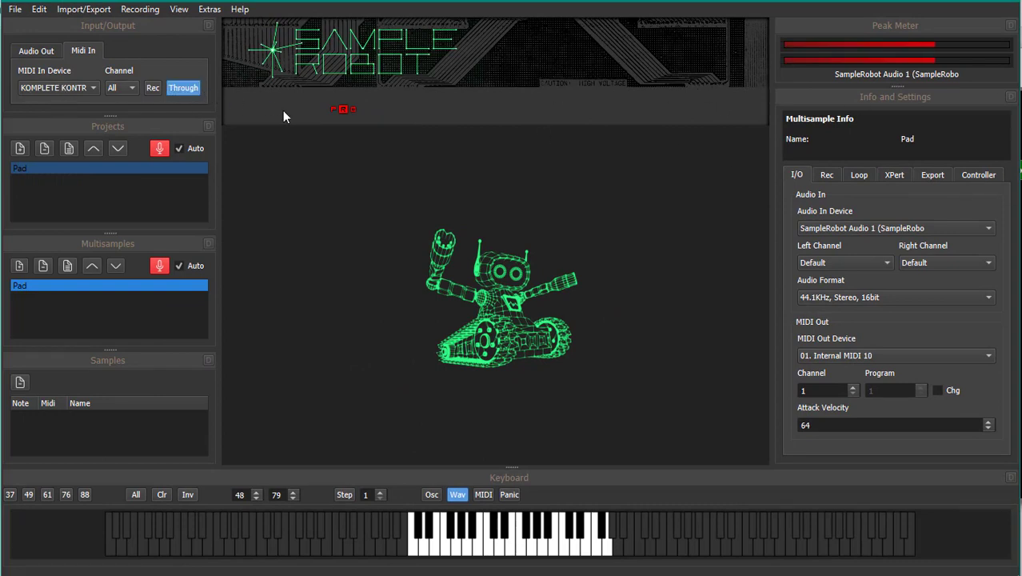
mouse_move(729, 87)
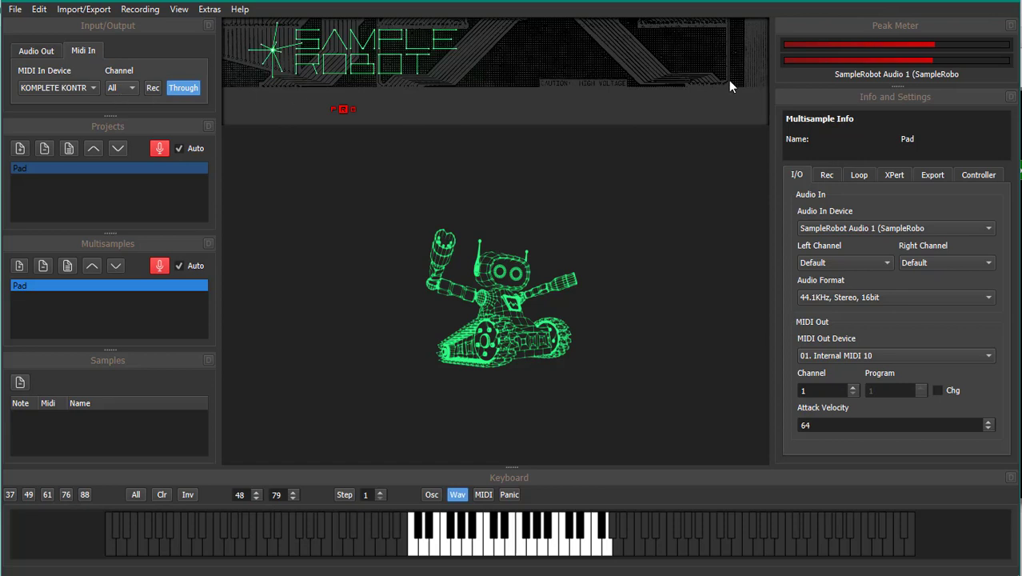
mouse_move(600, 277)
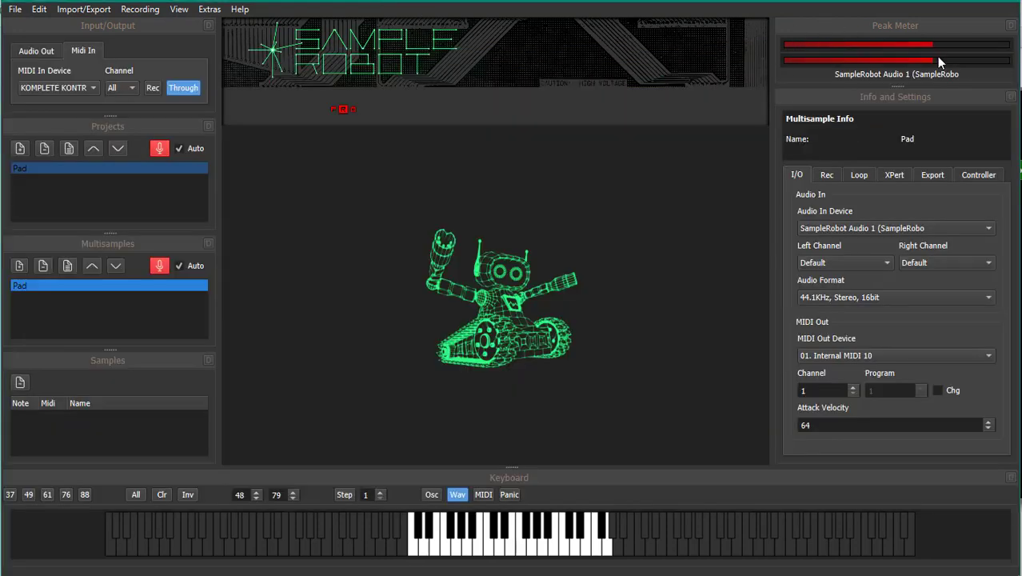
click(160, 148)
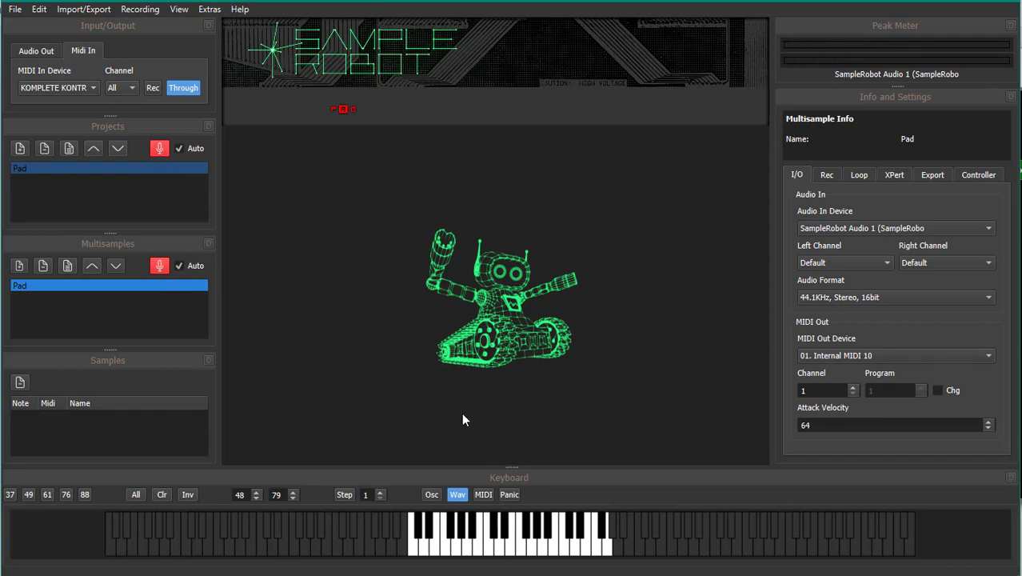
mouse_move(557, 227)
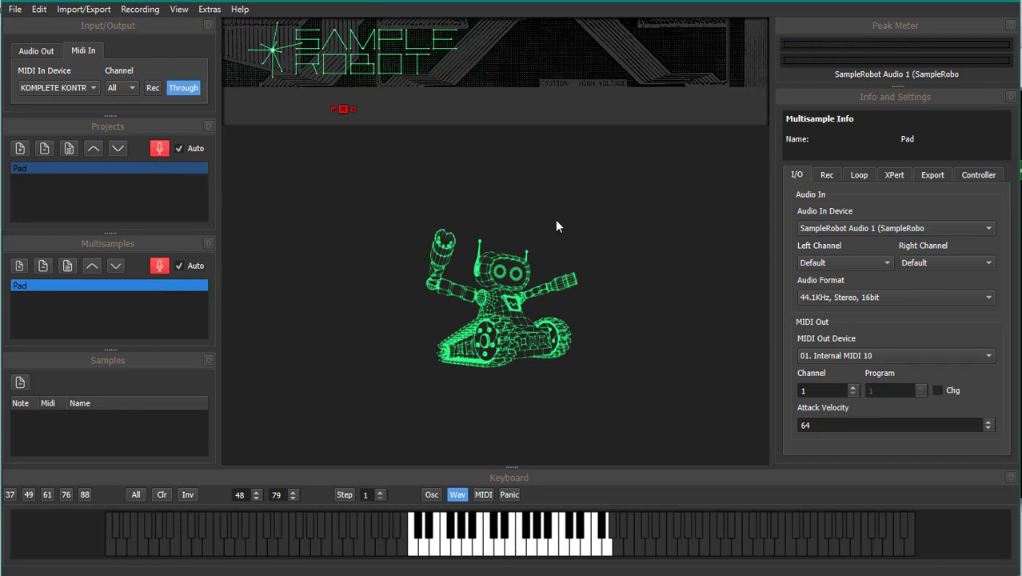